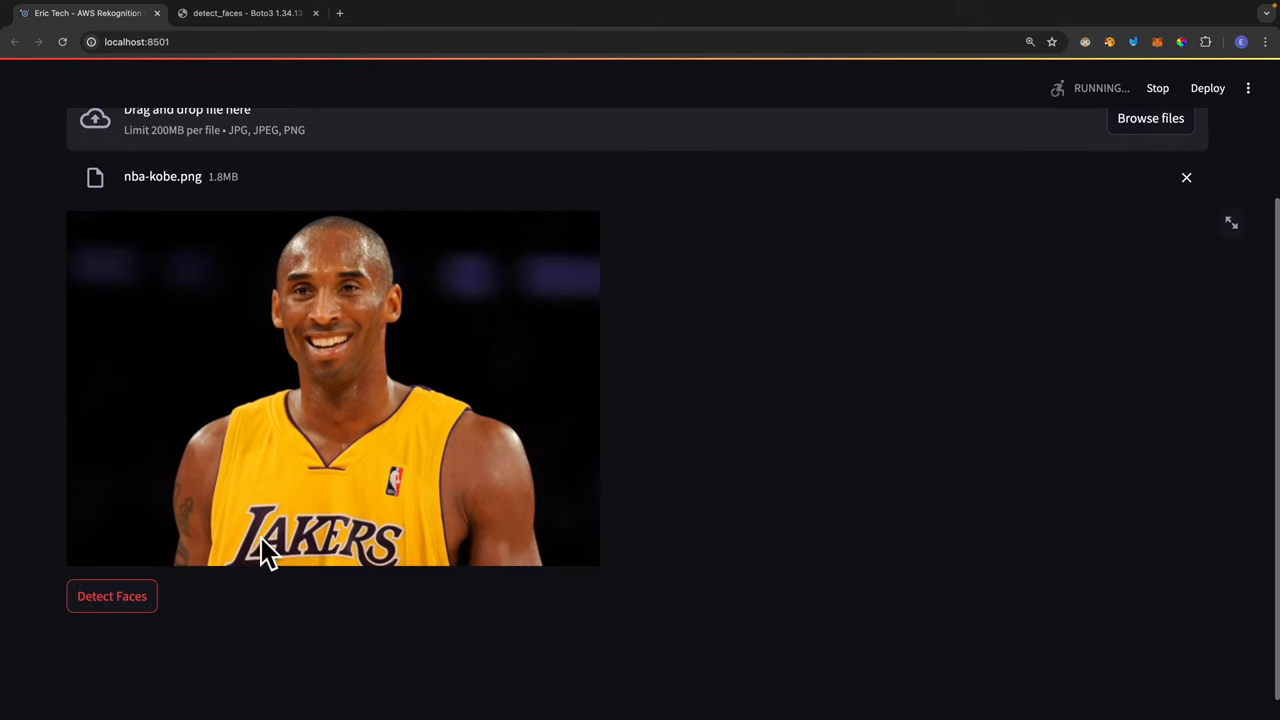
# Step: Run Detect Faces on the uploaded photo and bring up the Boto3 detect_faces documentation title
pyautogui.click(112, 596)
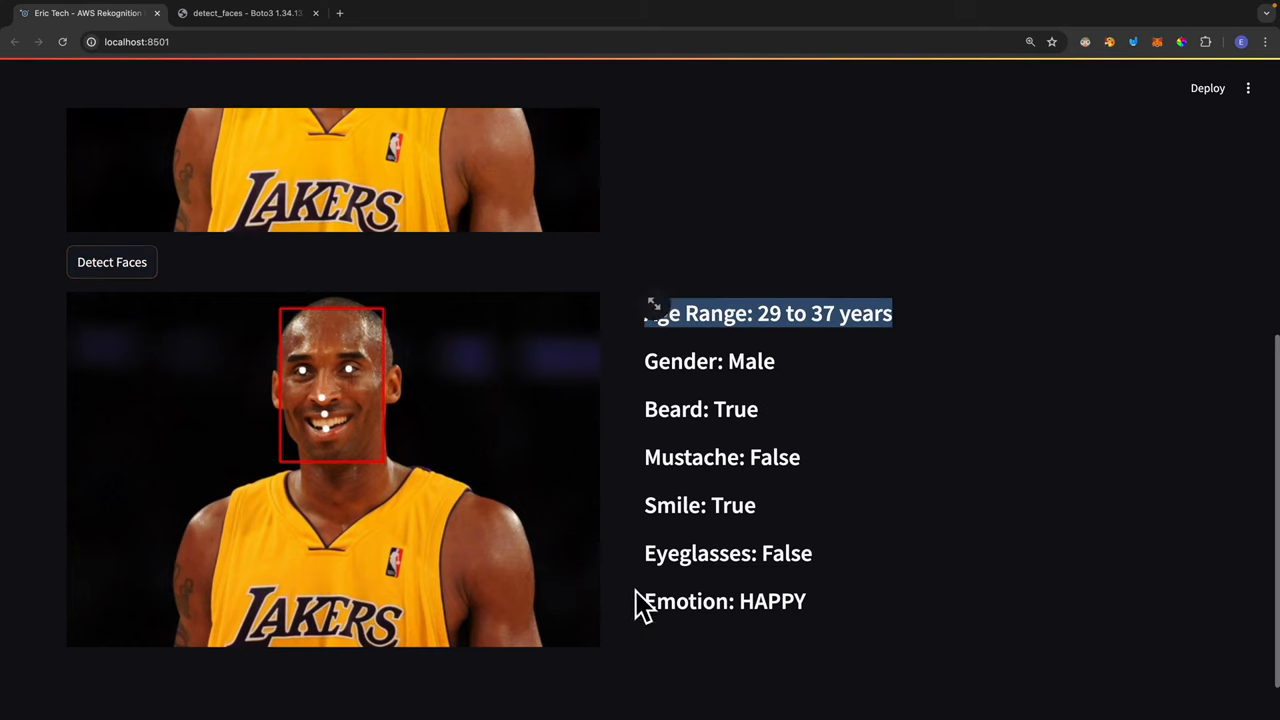
pyautogui.click(244, 12)
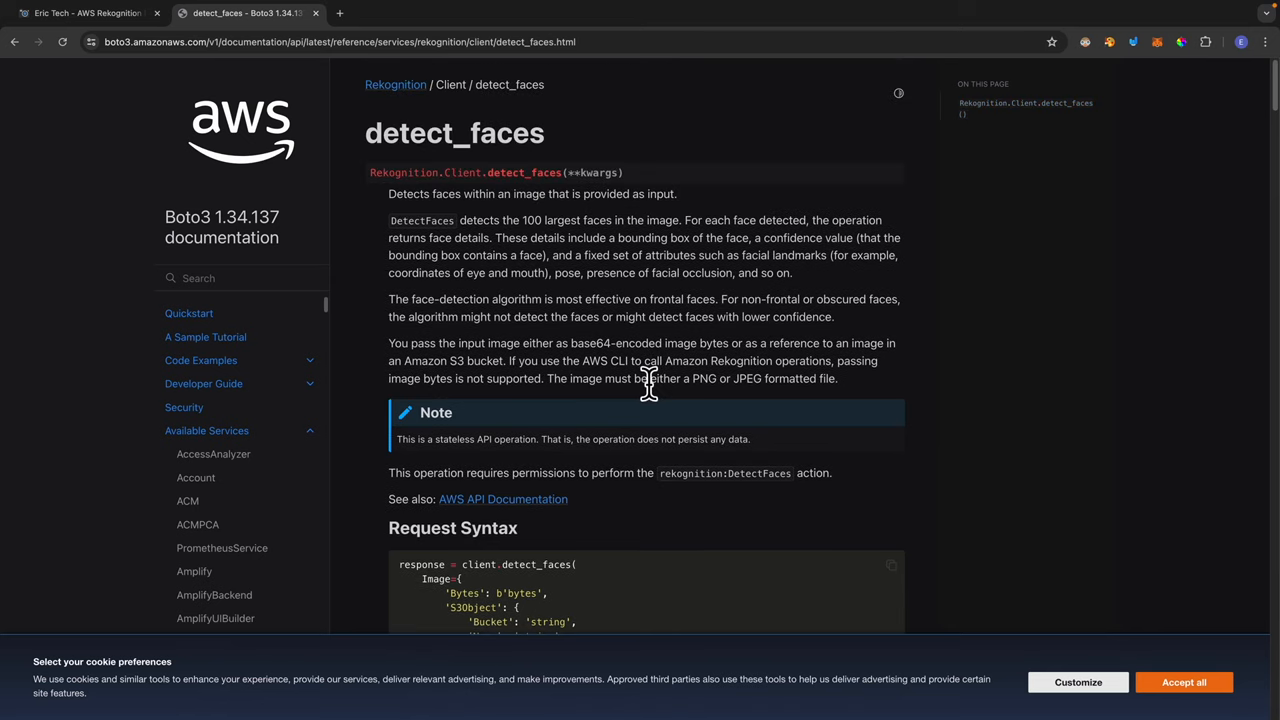
pyautogui.doubleClick(454, 132)
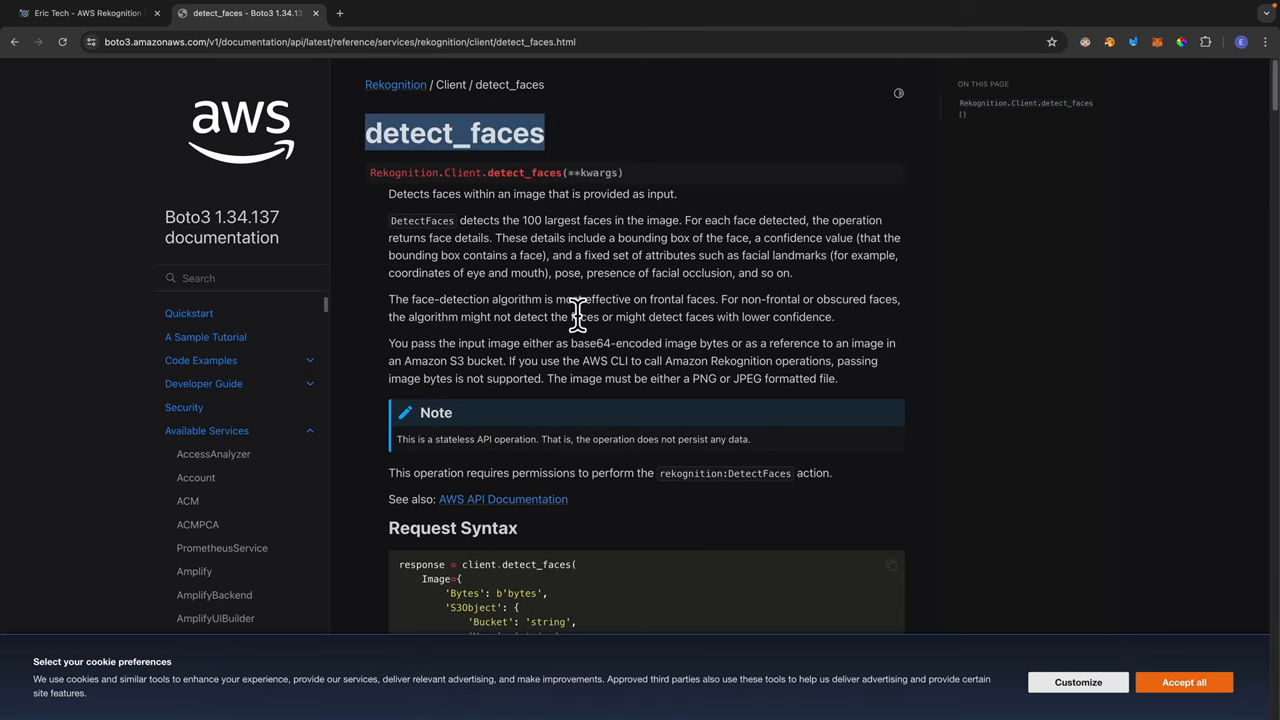
pyautogui.moveTo(244, 178)
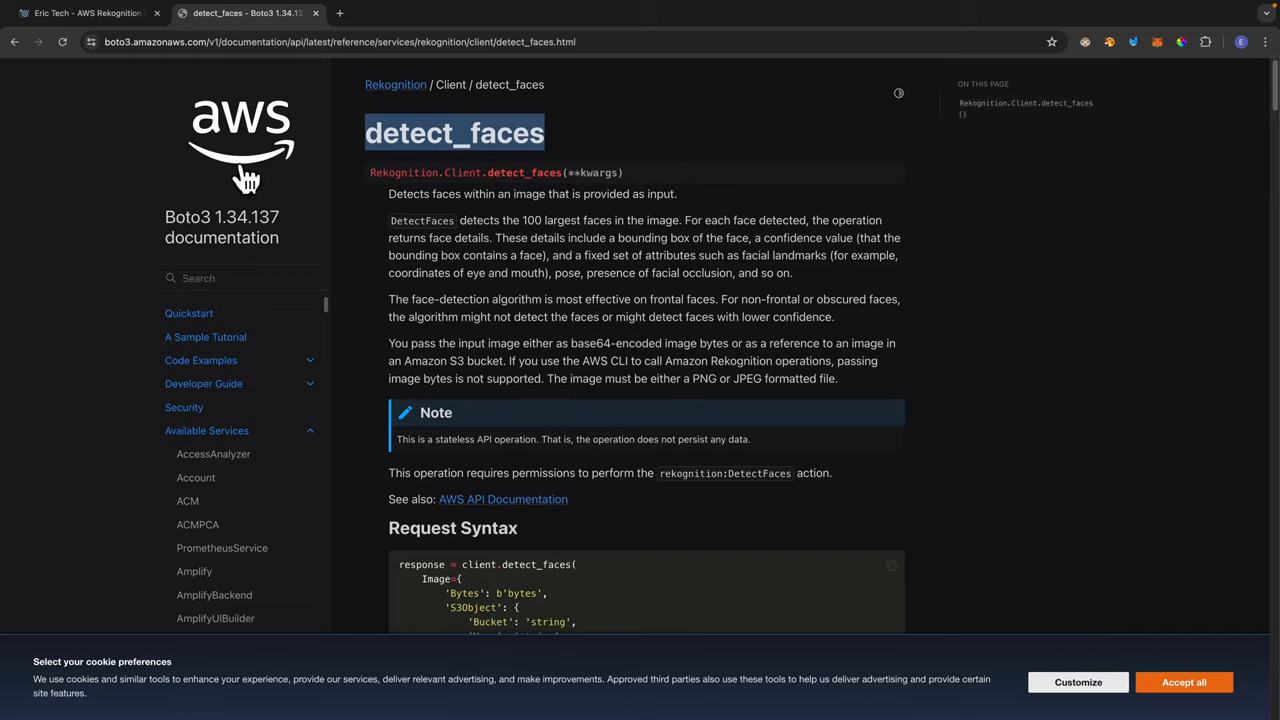
# Step: Back in the localhost:8501 app, rerun Detect Faces and highlight the Age Range result line
pyautogui.click(84, 12)
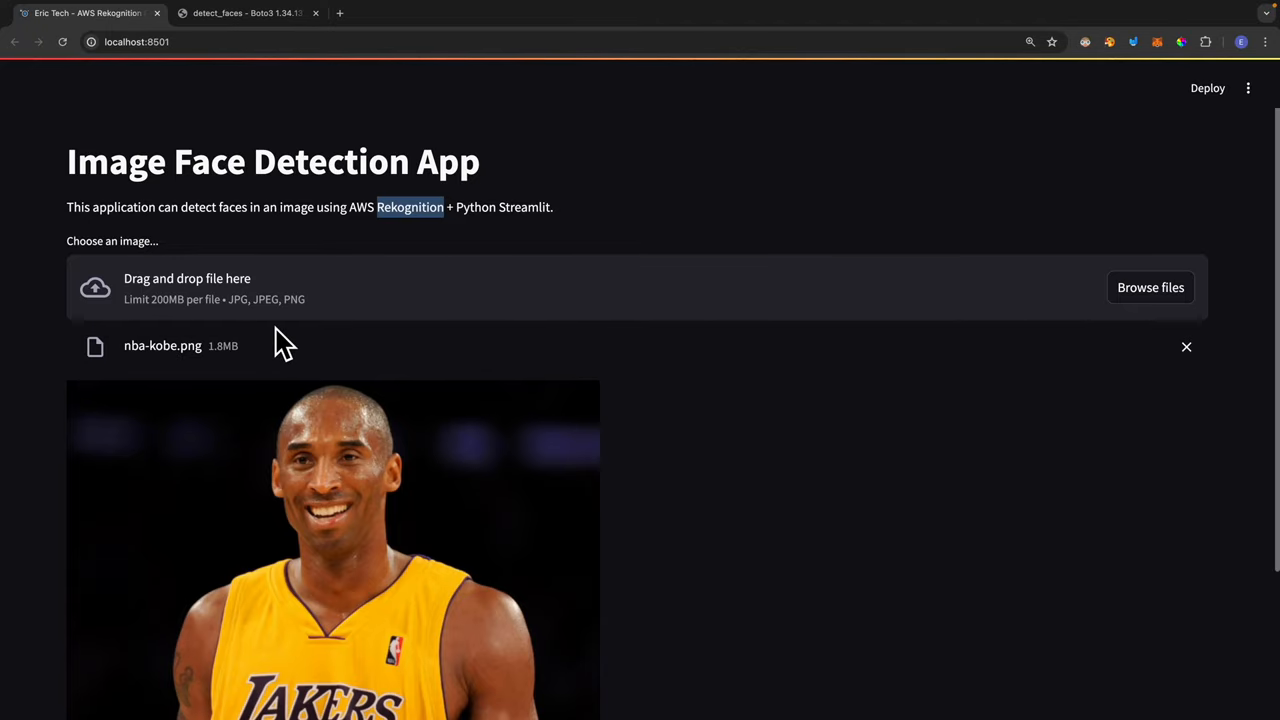
pyautogui.moveTo(98, 176)
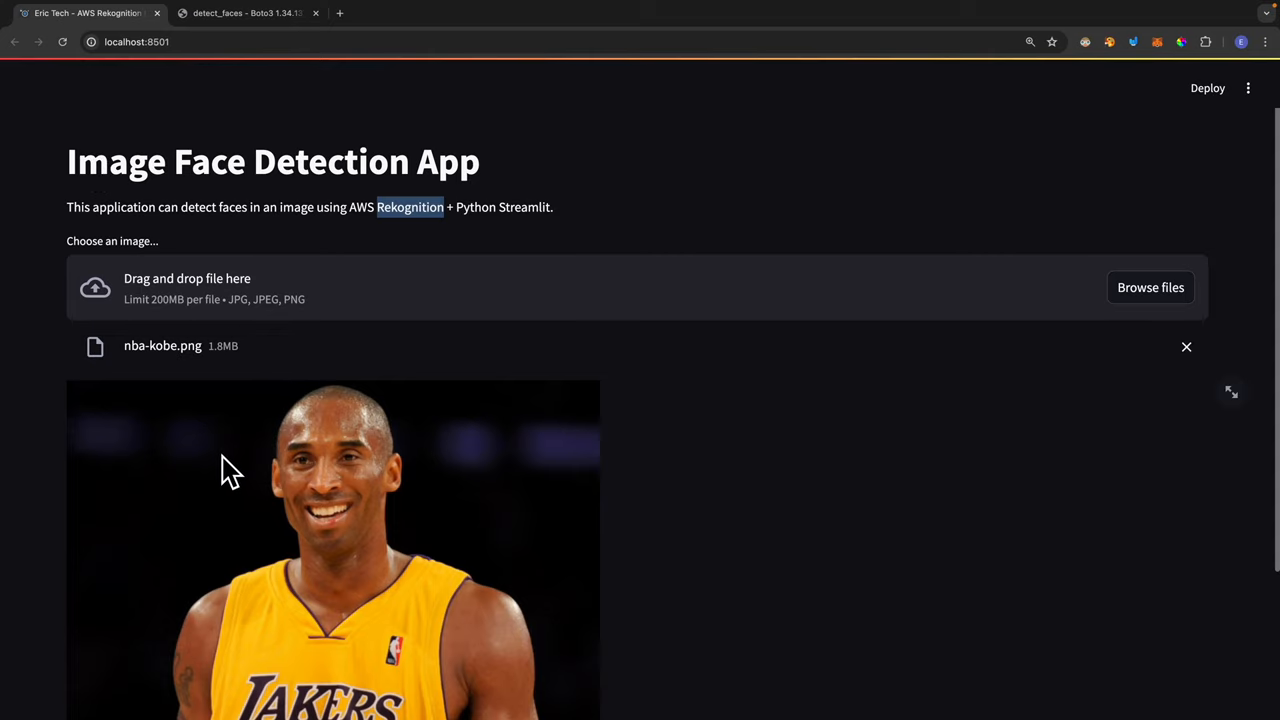
pyautogui.scroll(-3)
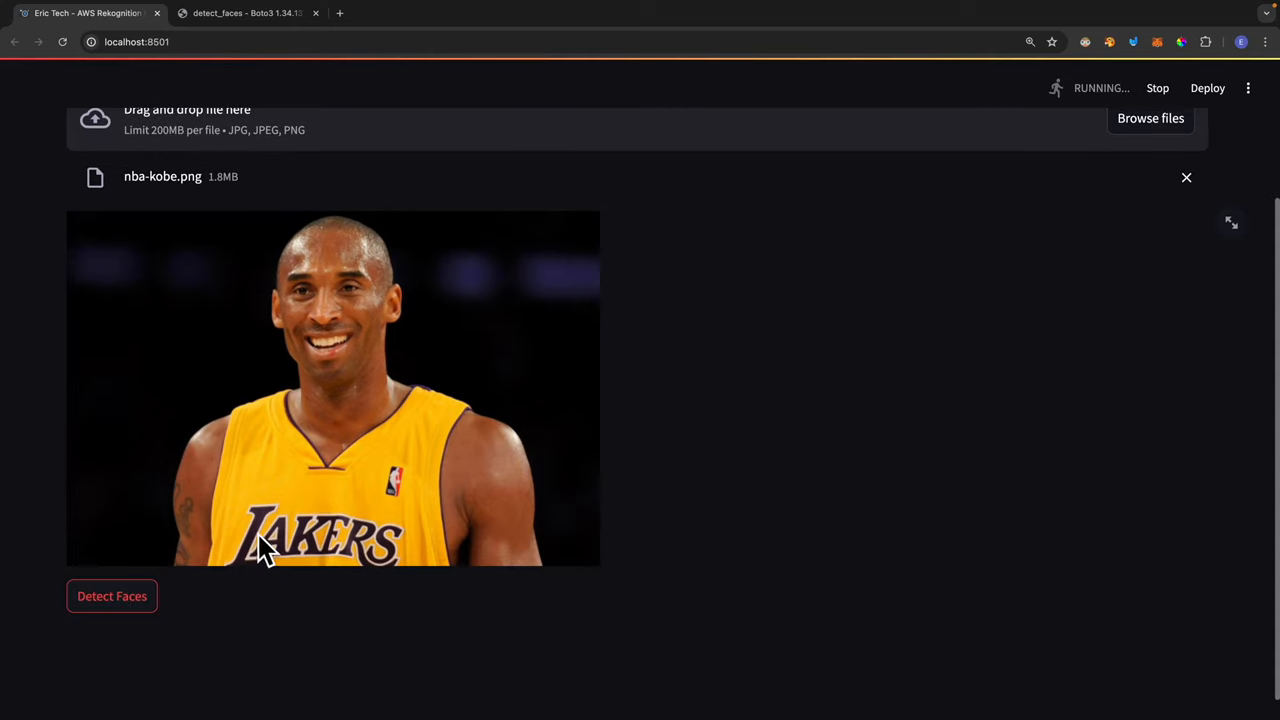
pyautogui.click(112, 596)
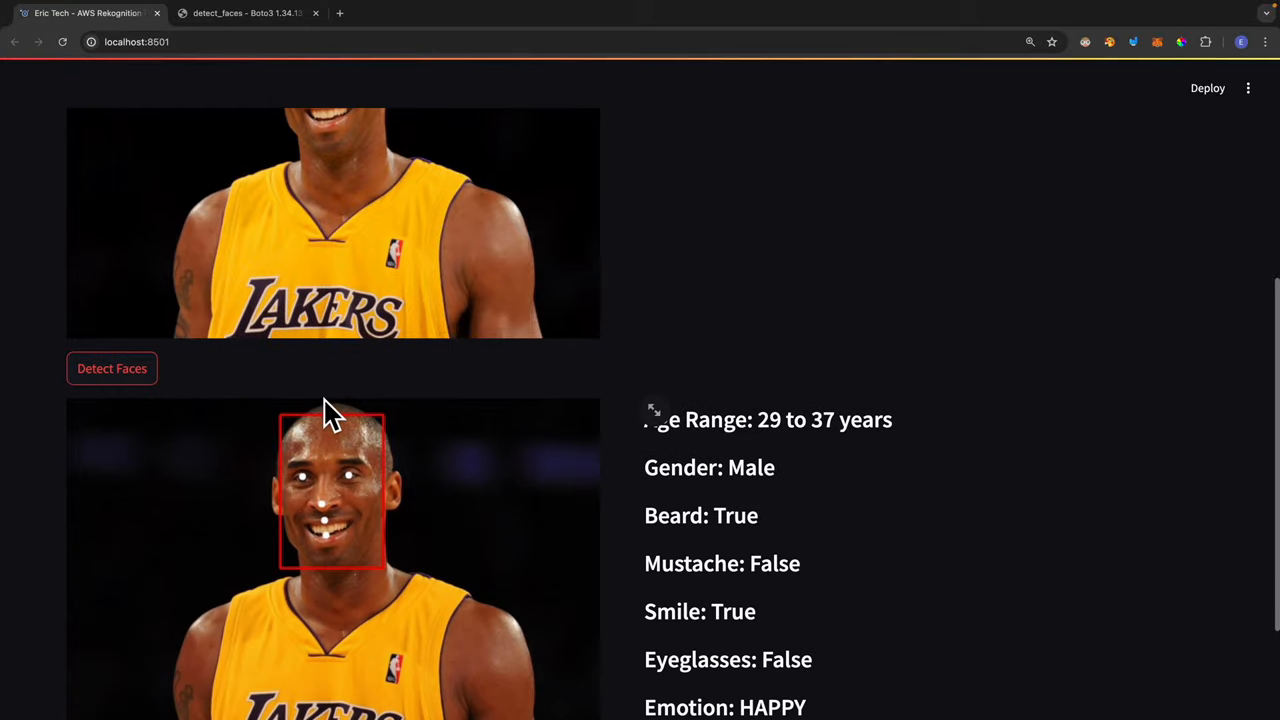
pyautogui.scroll(-3)
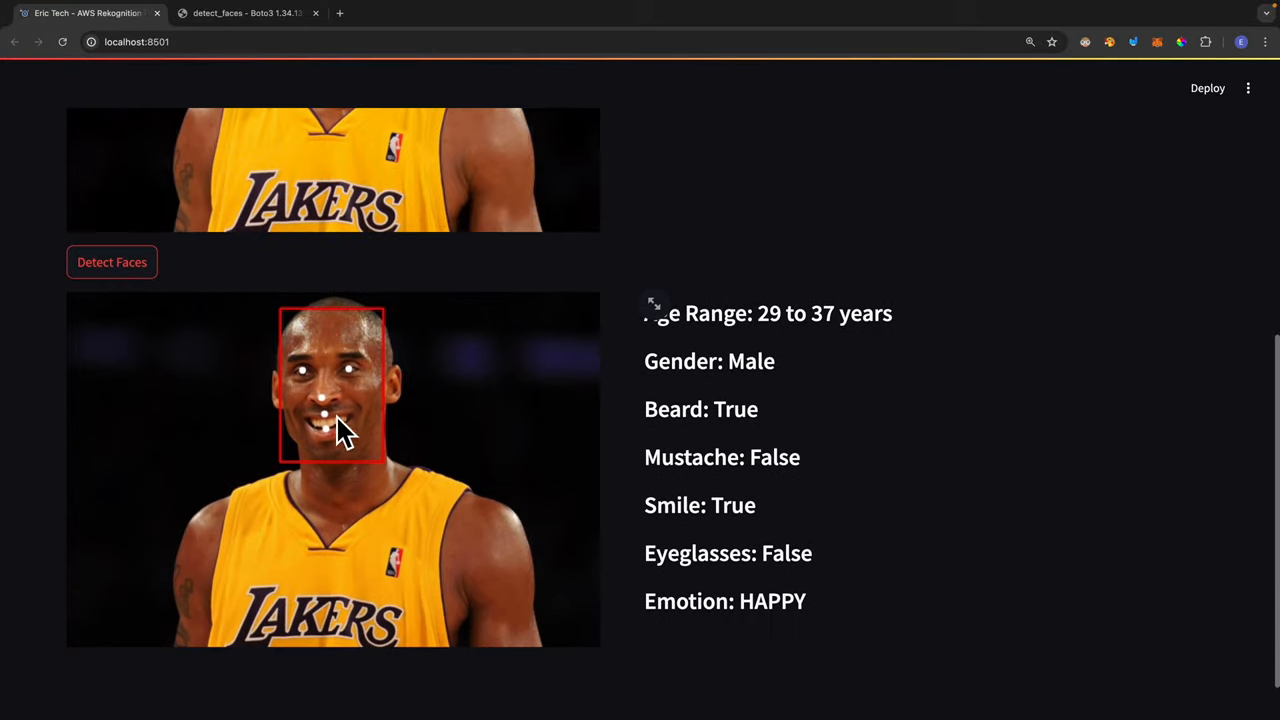
pyautogui.moveTo(316, 384)
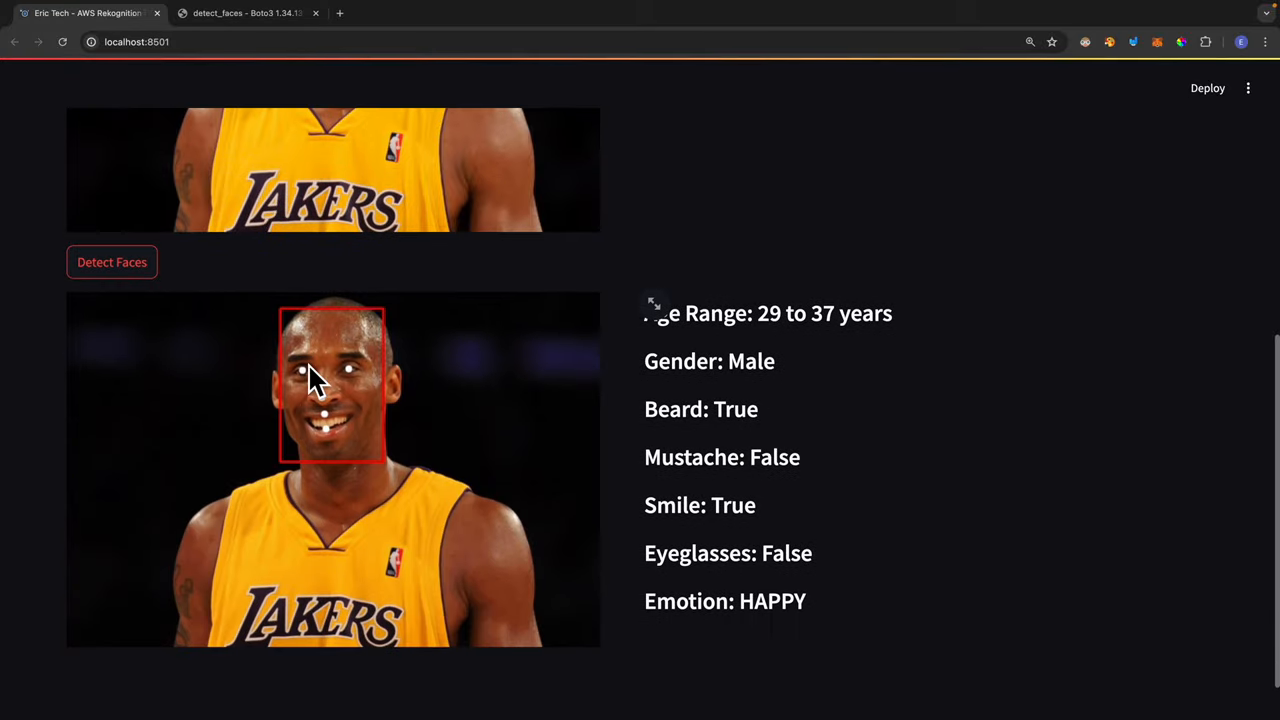
pyautogui.moveTo(356, 396)
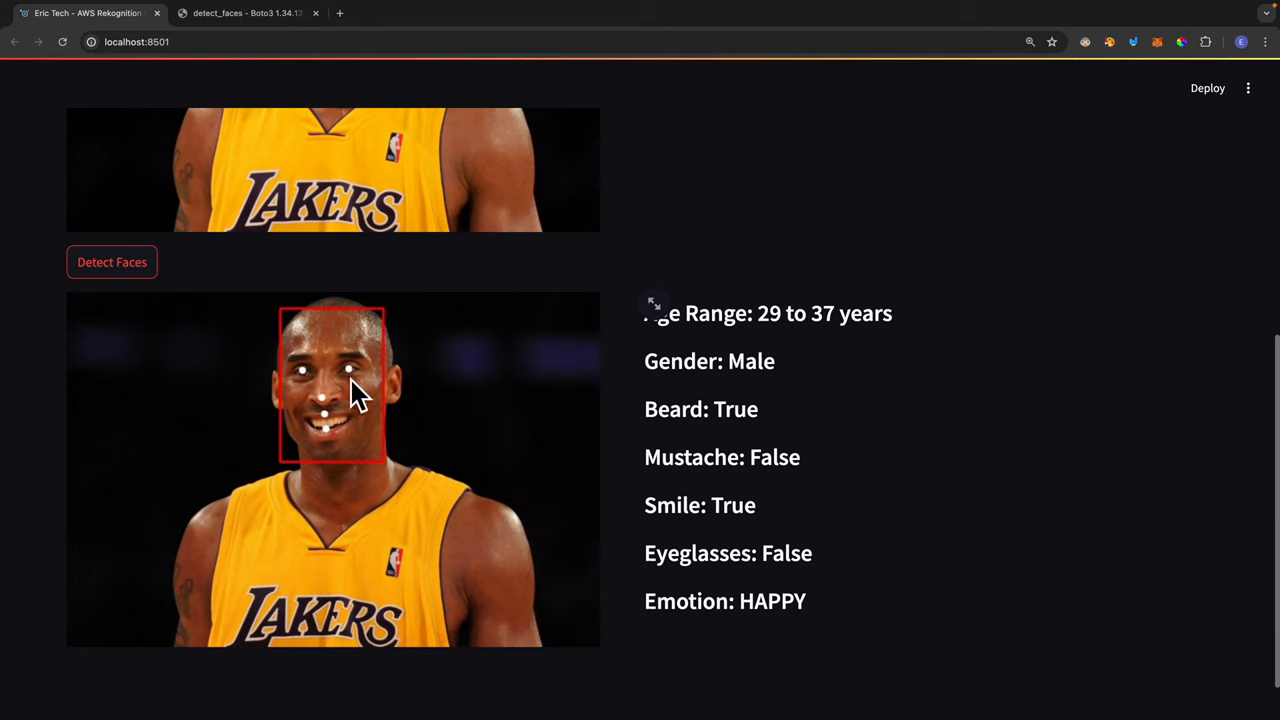
pyautogui.moveTo(662, 312)
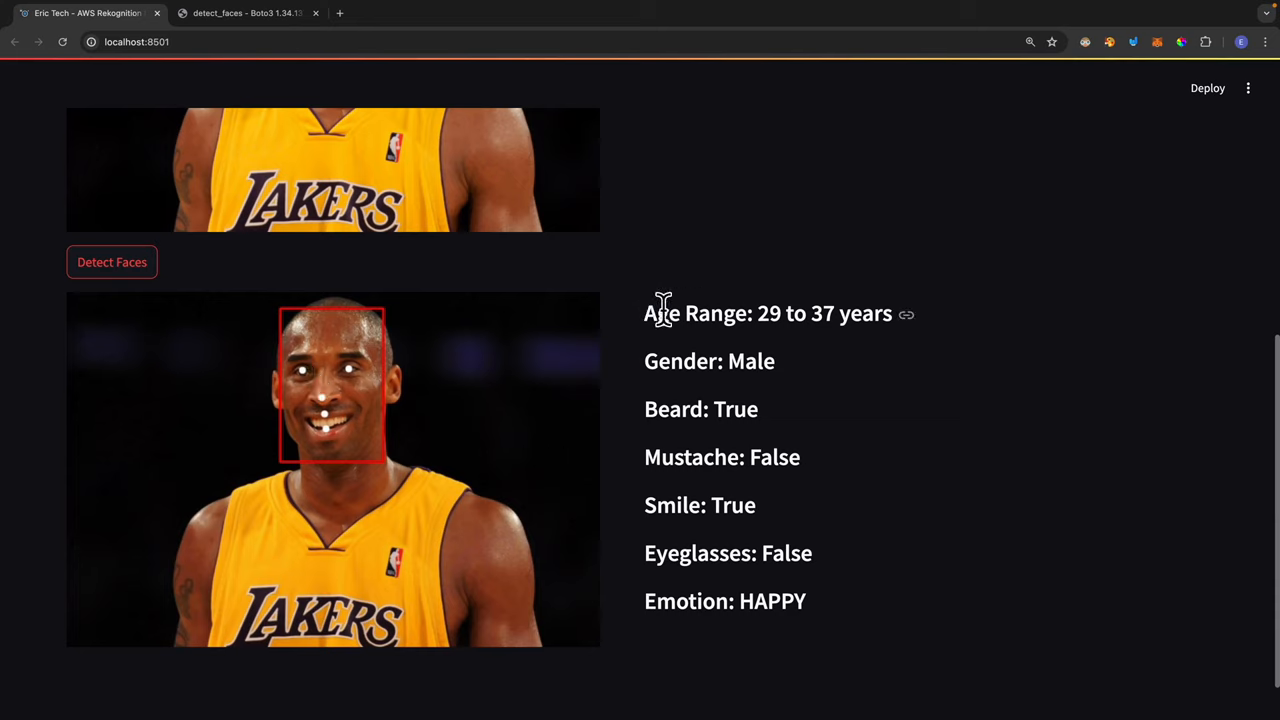
pyautogui.moveTo(690, 360)
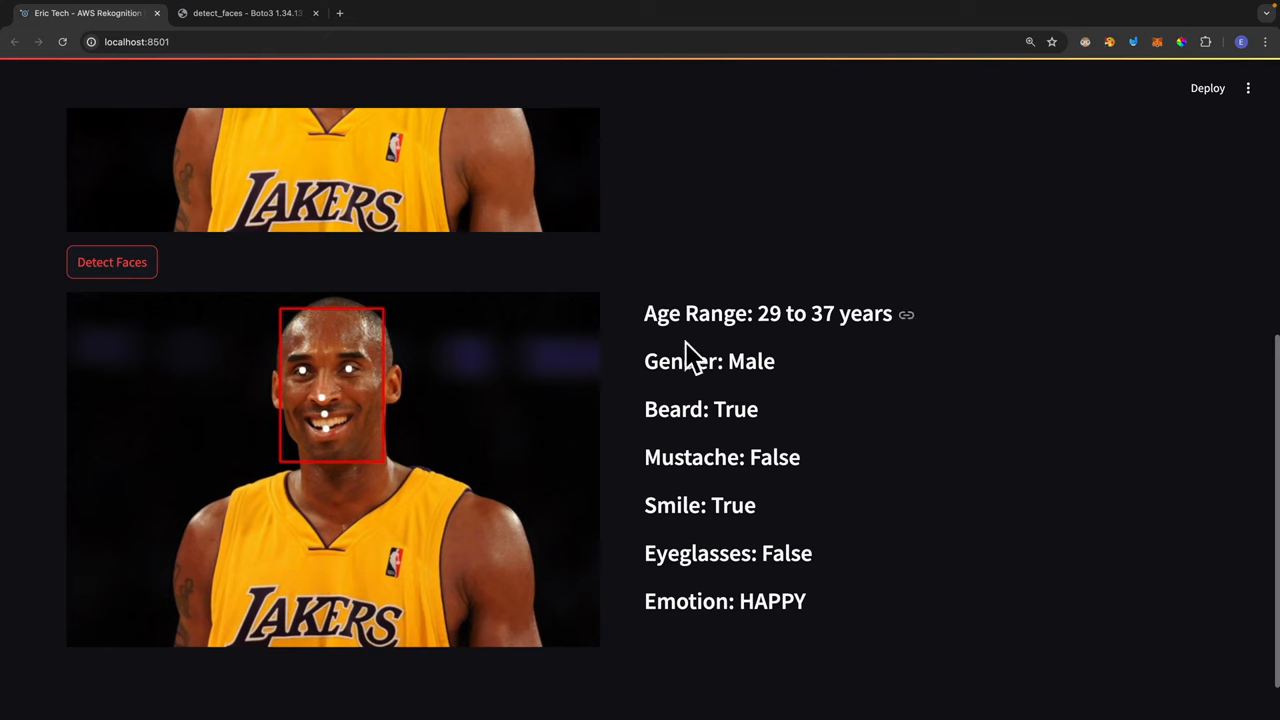
pyautogui.moveTo(644, 312); pyautogui.dragTo(824, 312)
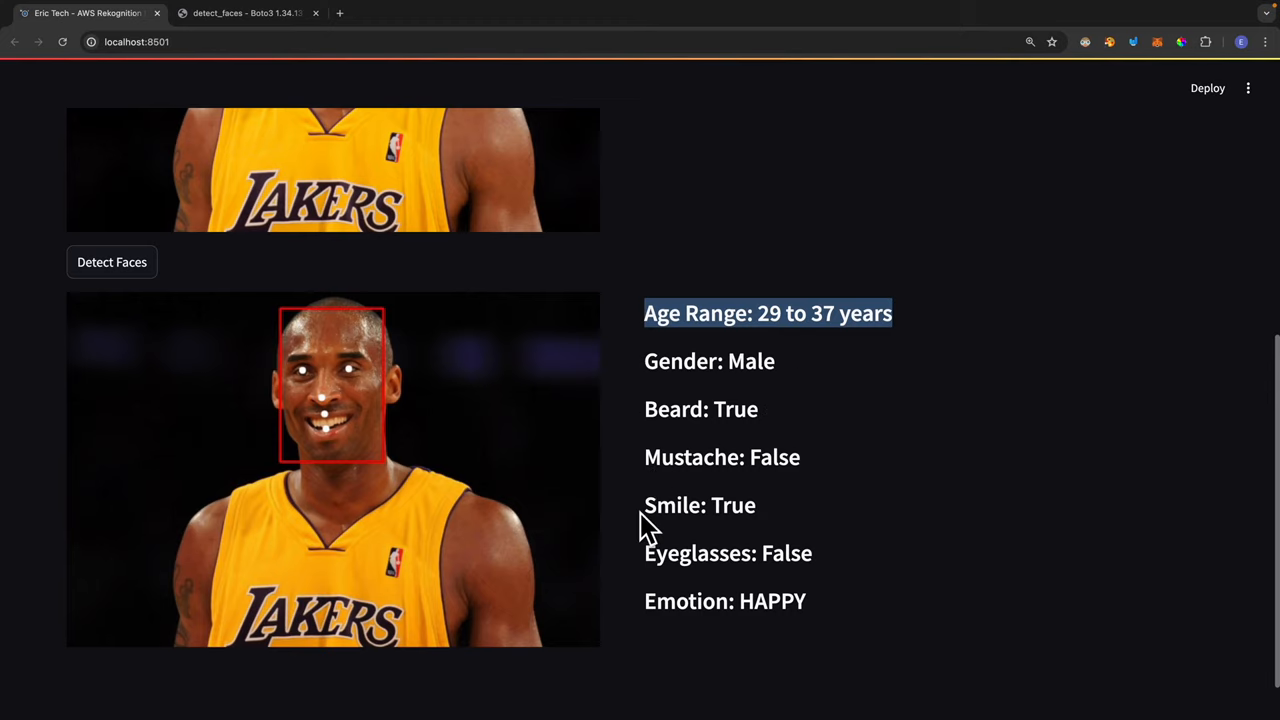
pyautogui.moveTo(642, 610)
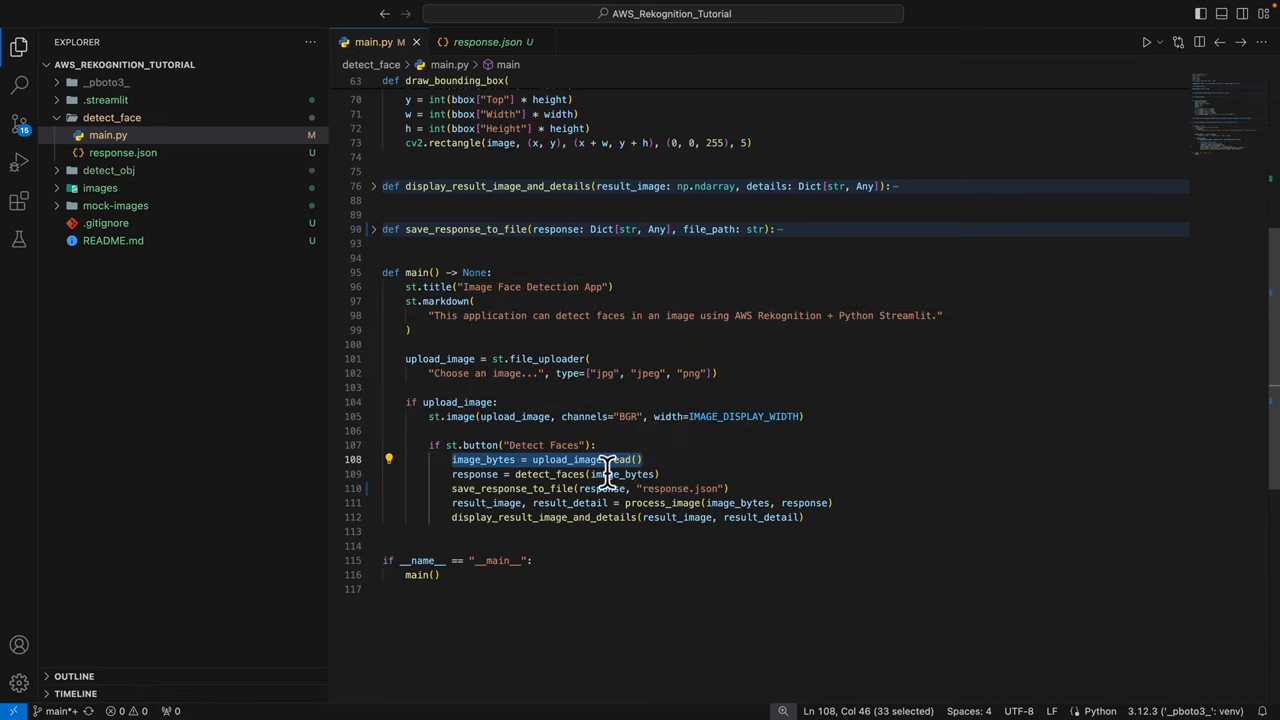
pyautogui.moveTo(680, 488)
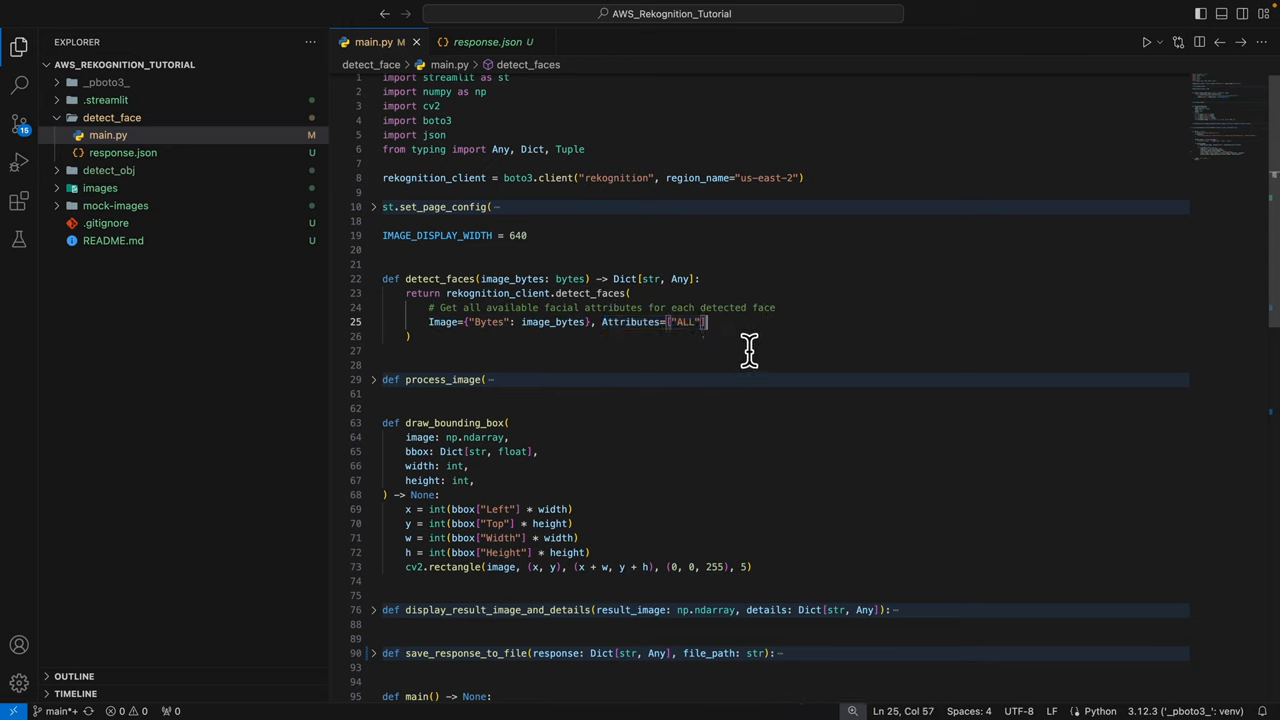
pyautogui.moveTo(748, 376)
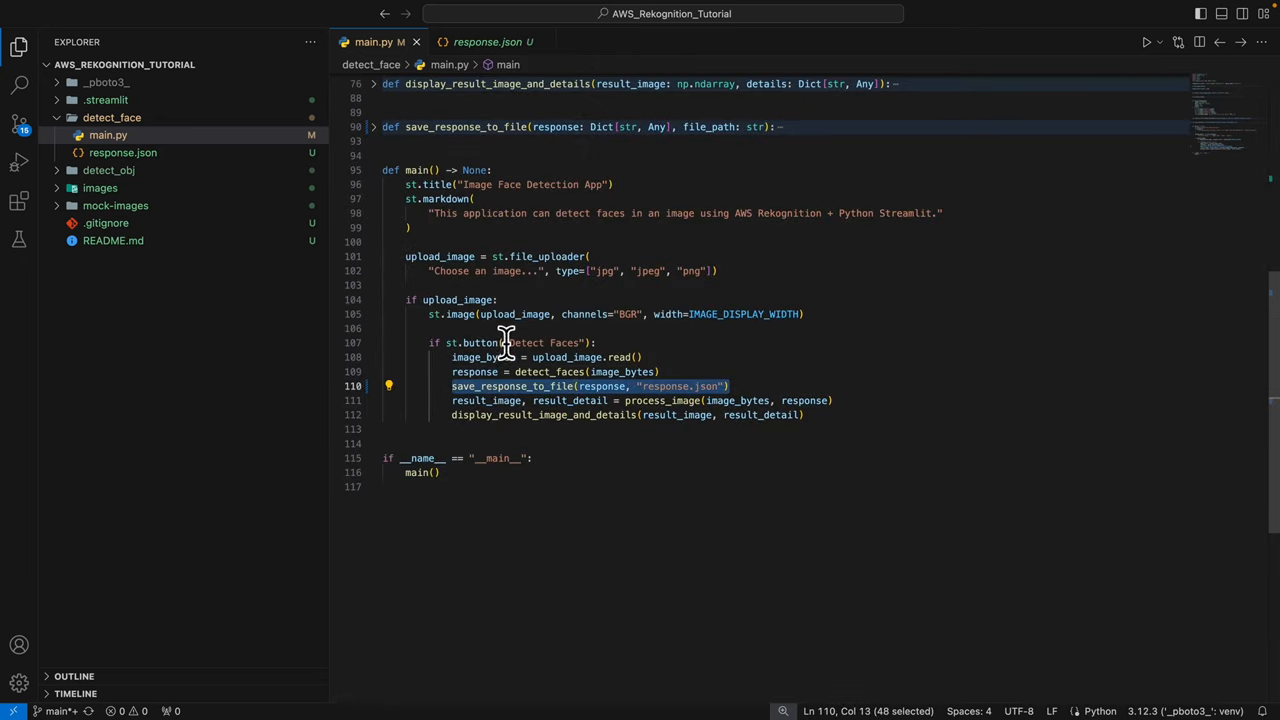
# Step: Show the saved response.json with the face bounding box and age range details
pyautogui.click(488, 40)
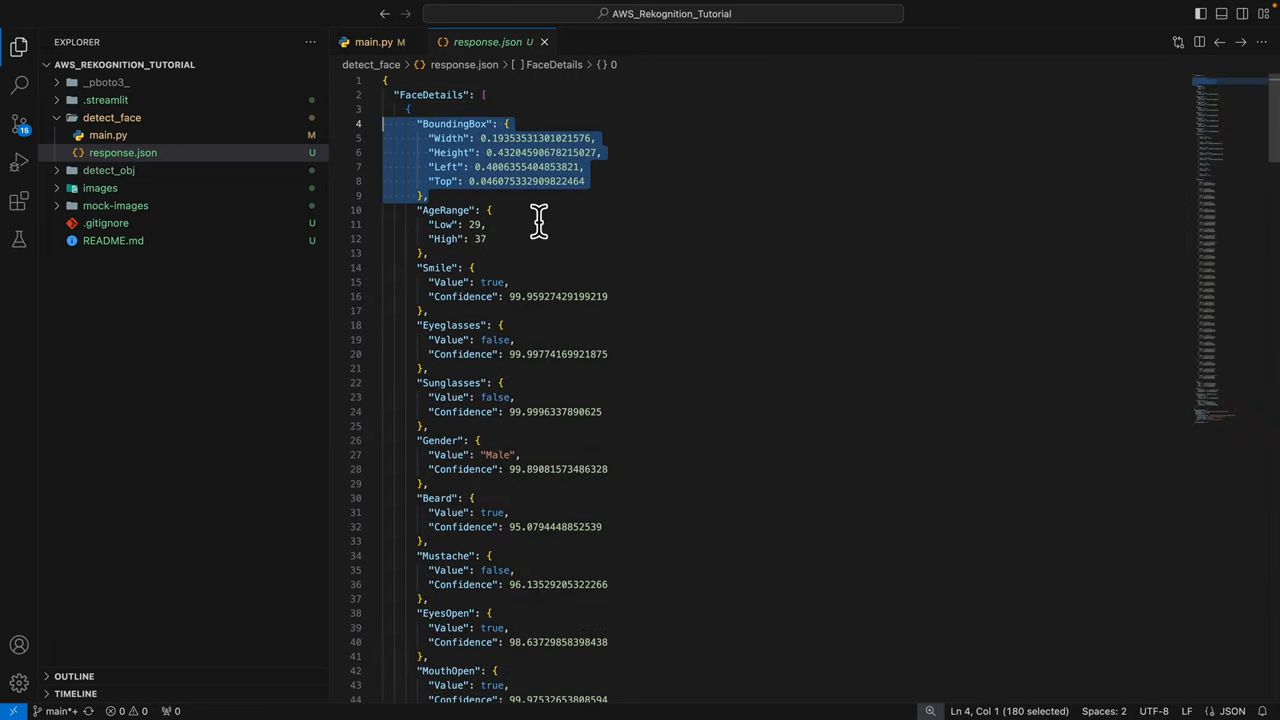
pyautogui.moveTo(412, 222)
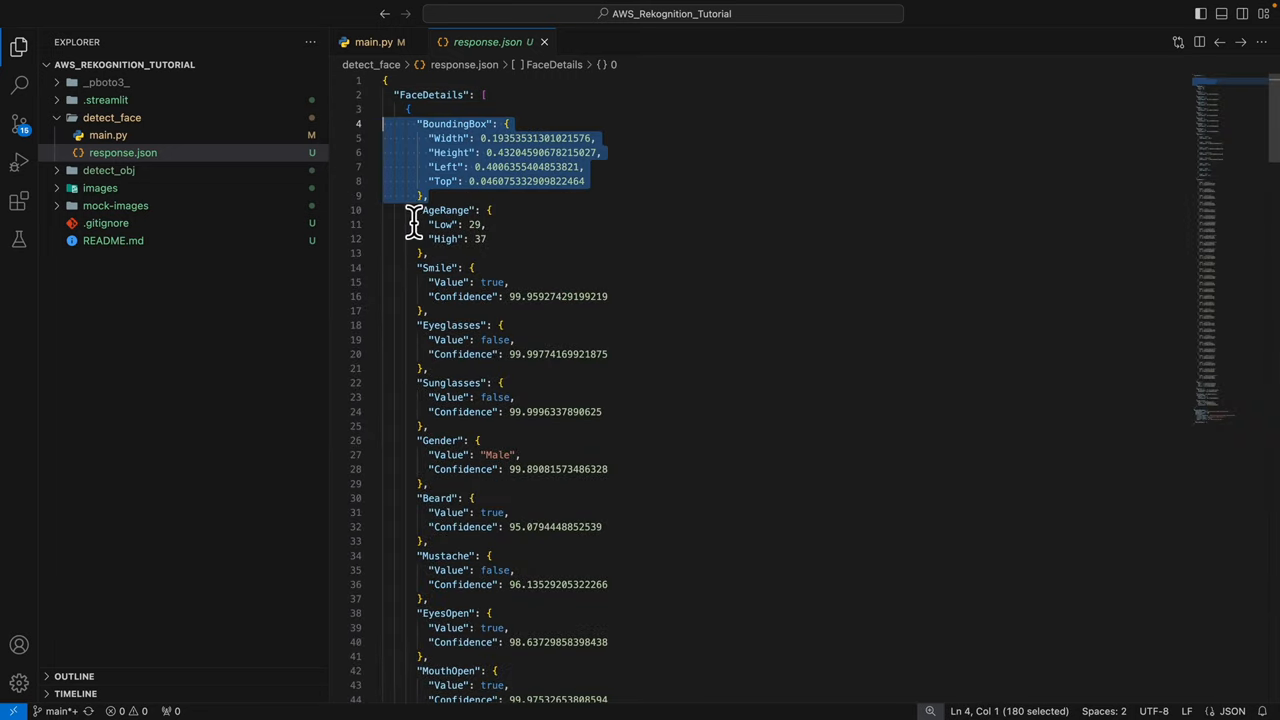
pyautogui.moveTo(436, 268)
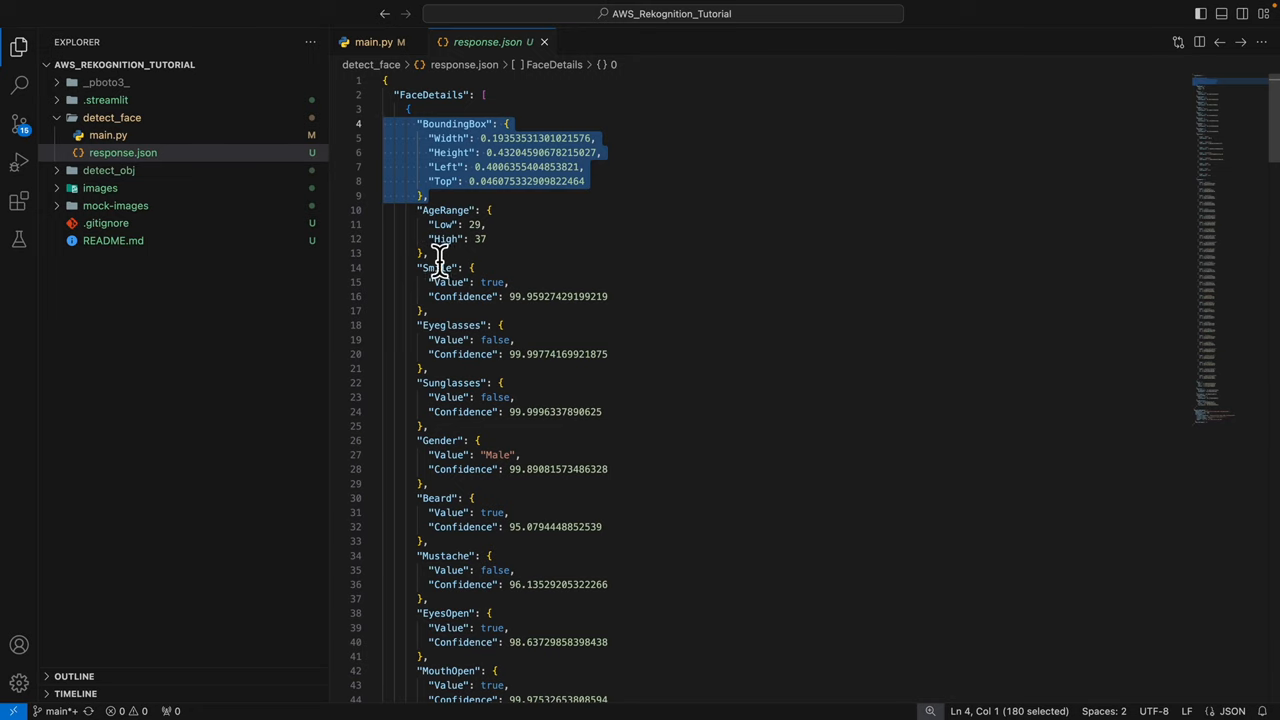
# Step: Move through response.json's Emotions to the eyeLeft landmark entry, then return to main.py
pyautogui.scroll(-3)
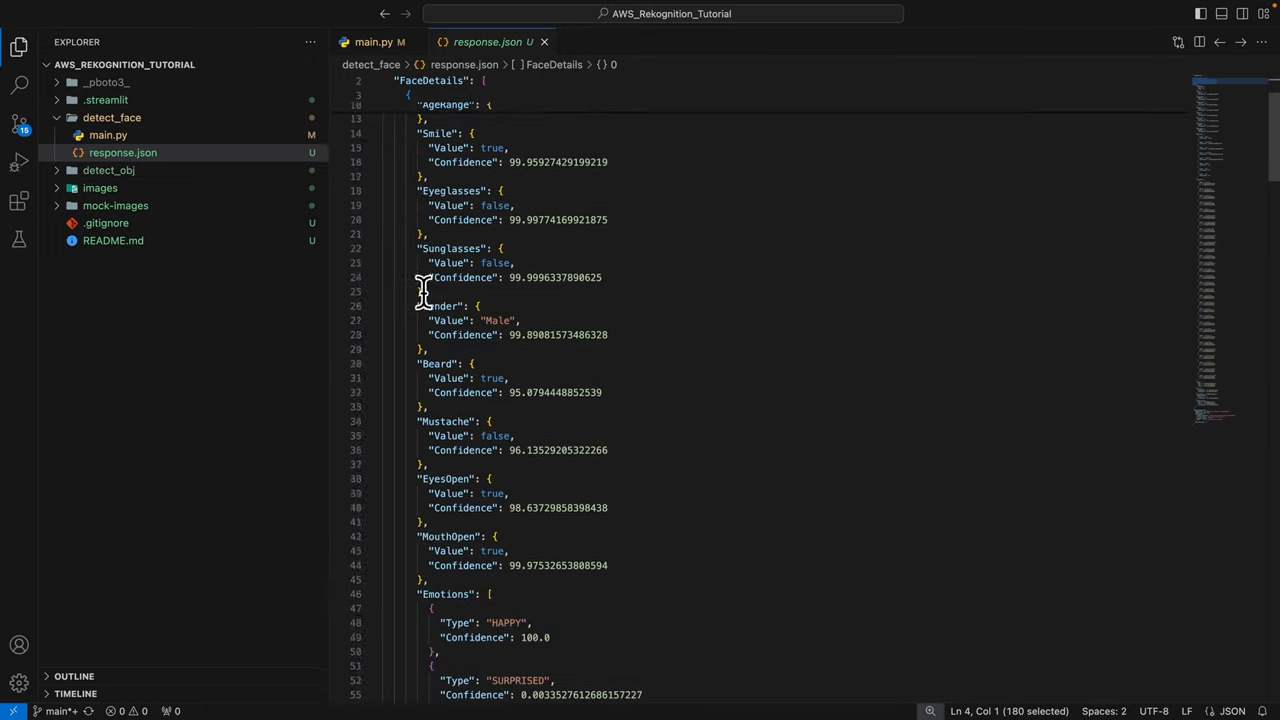
pyautogui.scroll(-3)
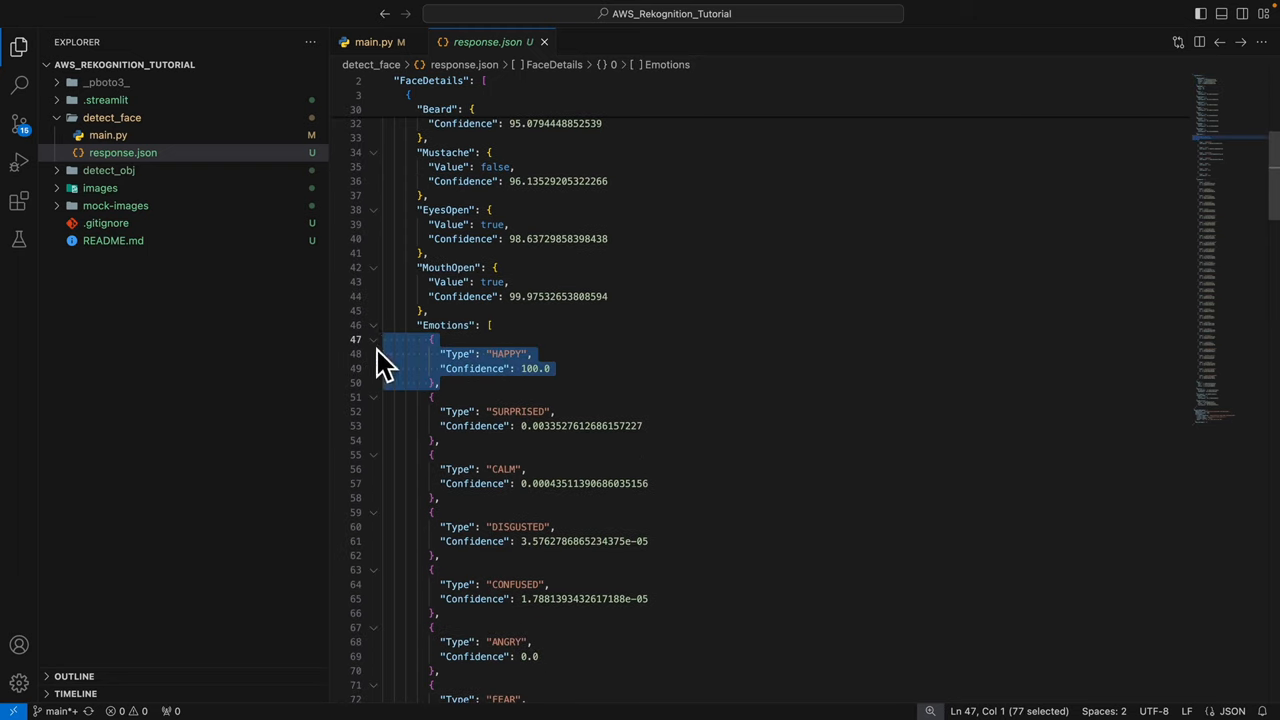
pyautogui.moveTo(532, 396)
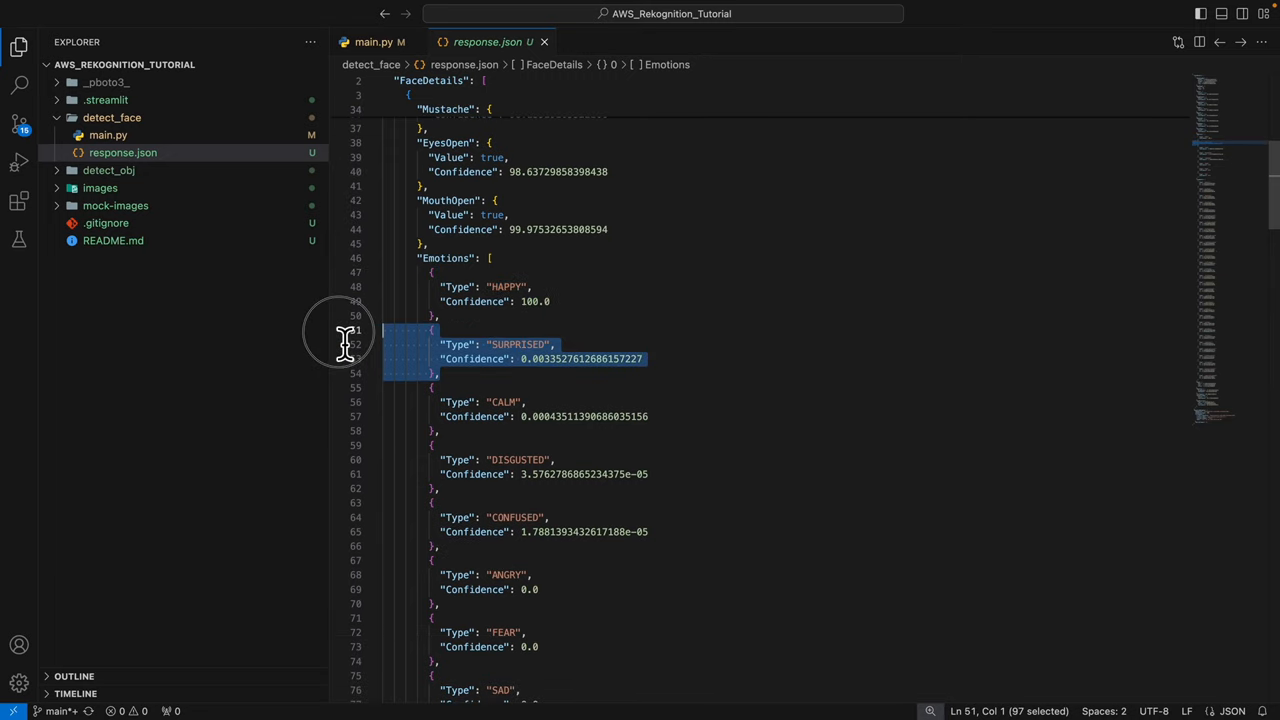
pyautogui.moveTo(470, 436)
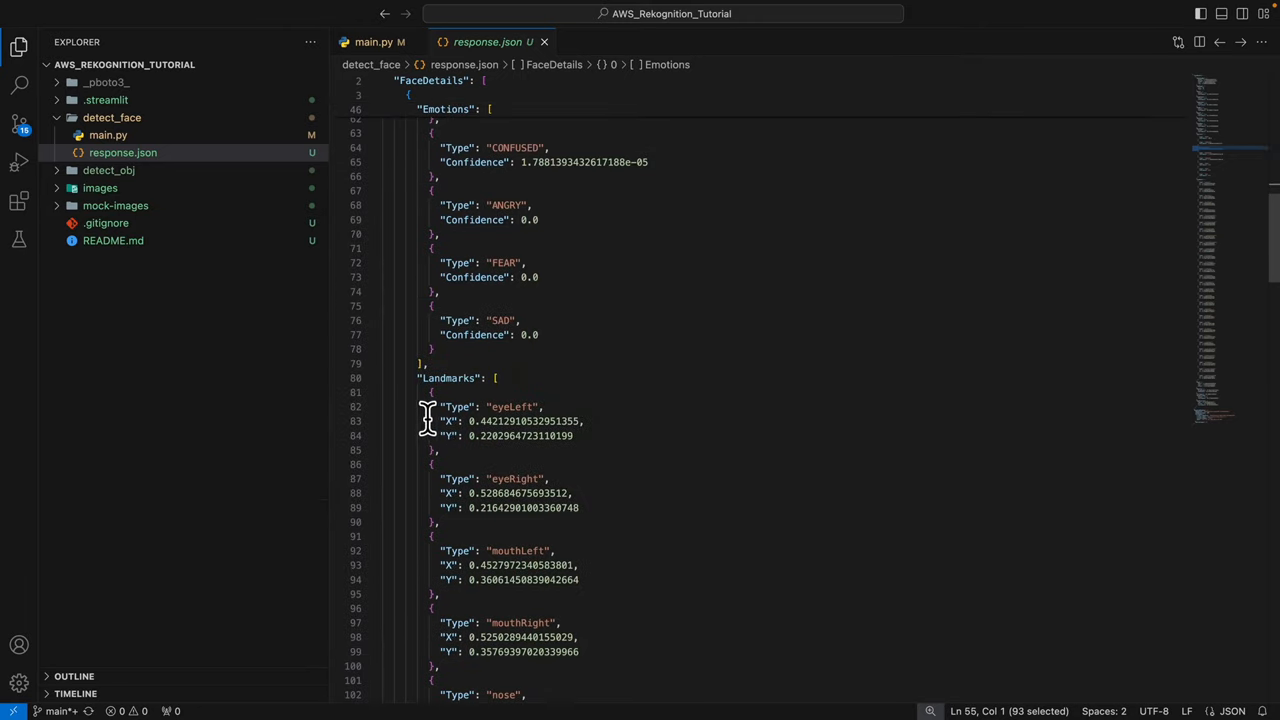
pyautogui.scroll(-3)
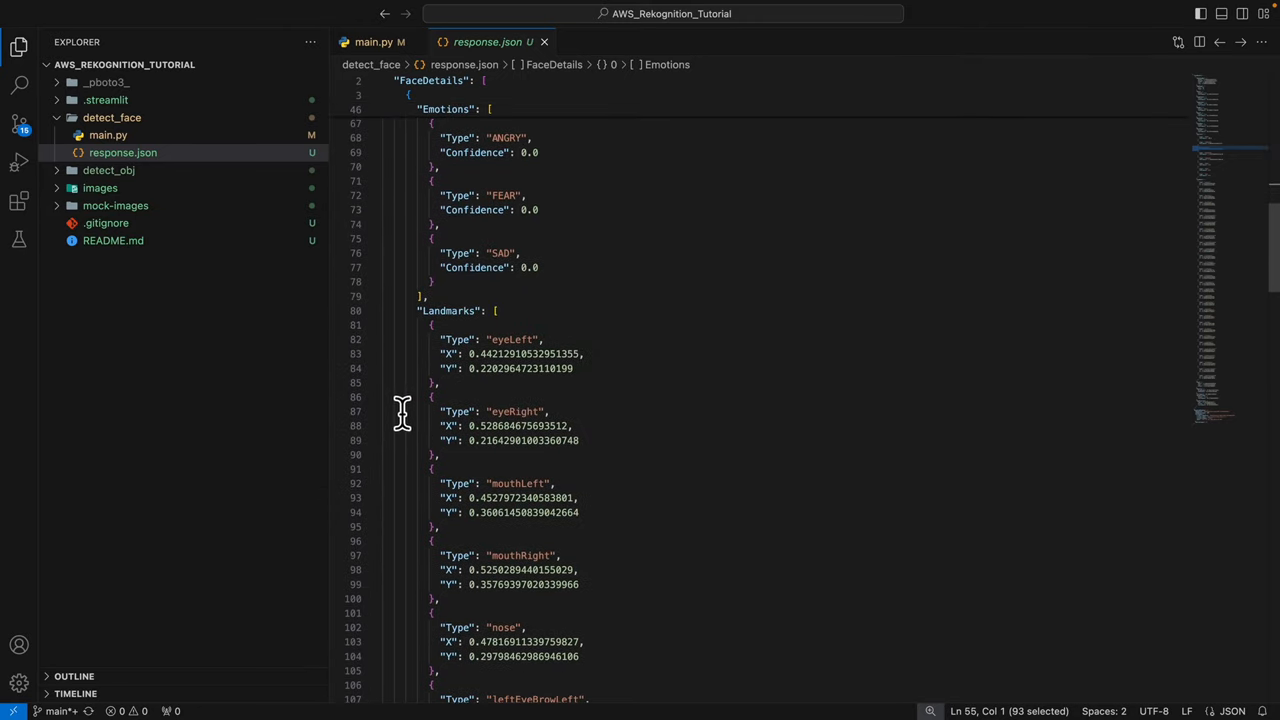
pyautogui.moveTo(430, 336)
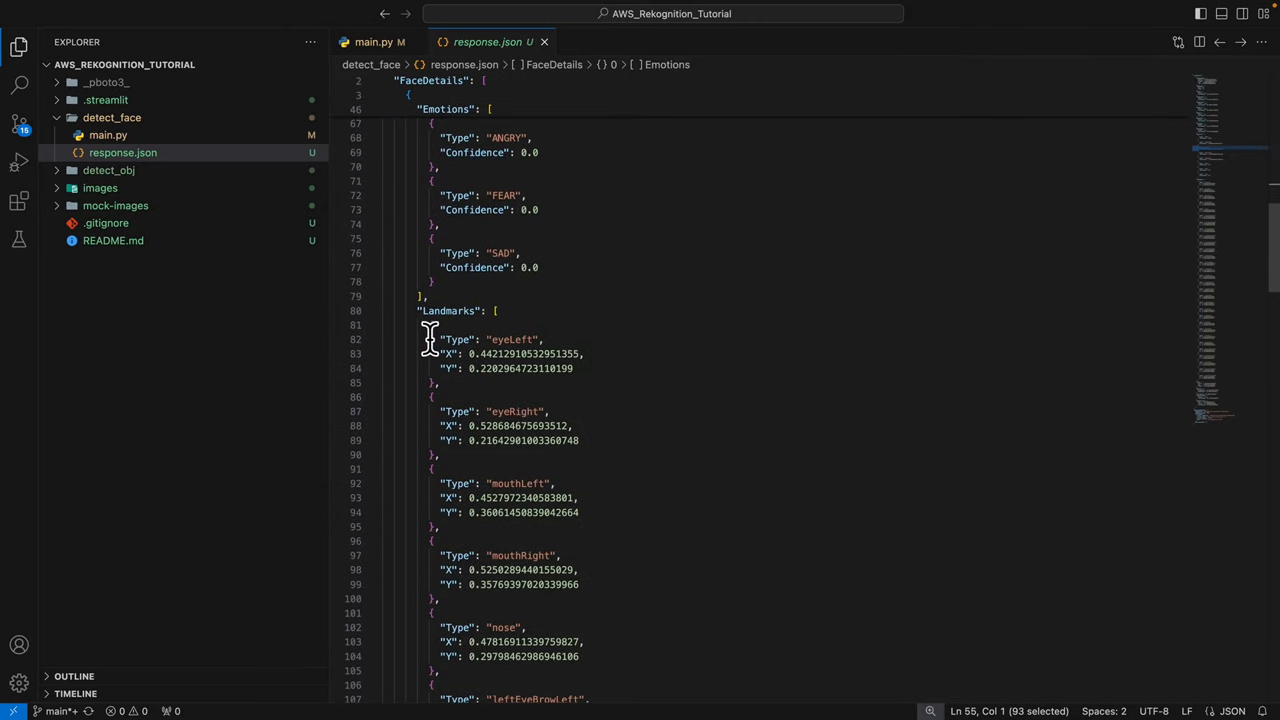
pyautogui.moveTo(430, 338); pyautogui.dragTo(464, 368)
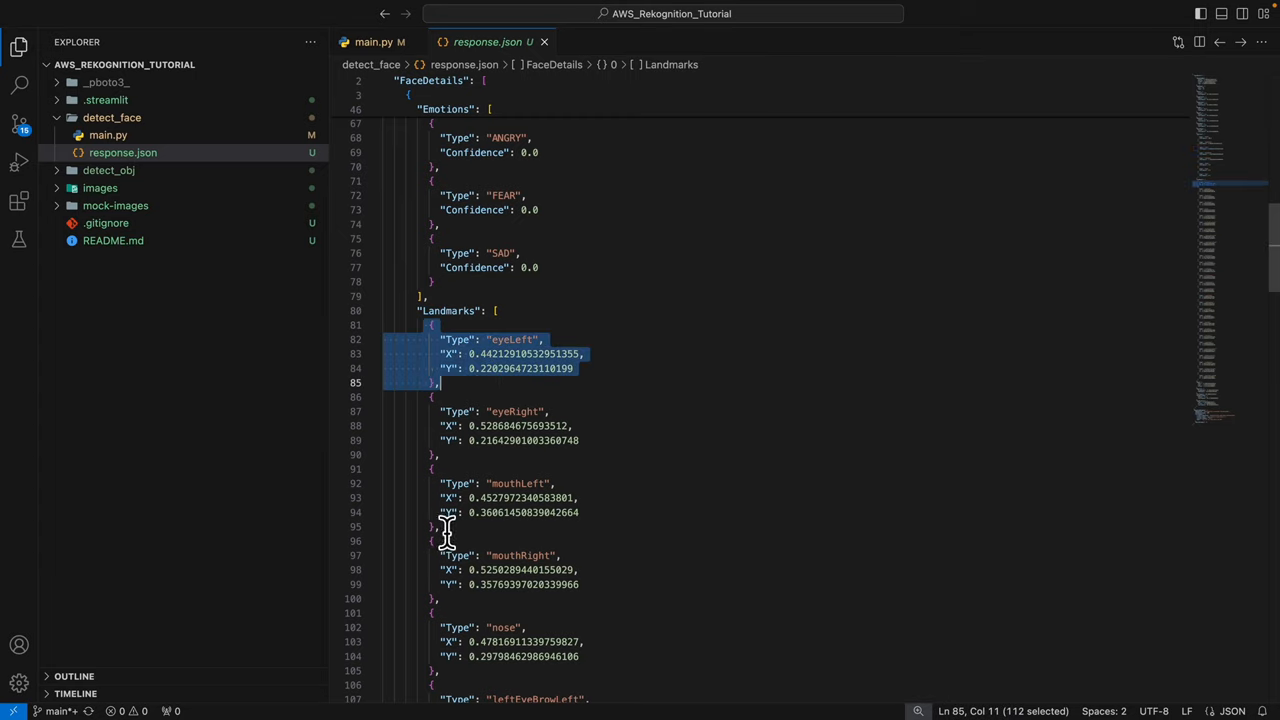
pyautogui.click(372, 42)
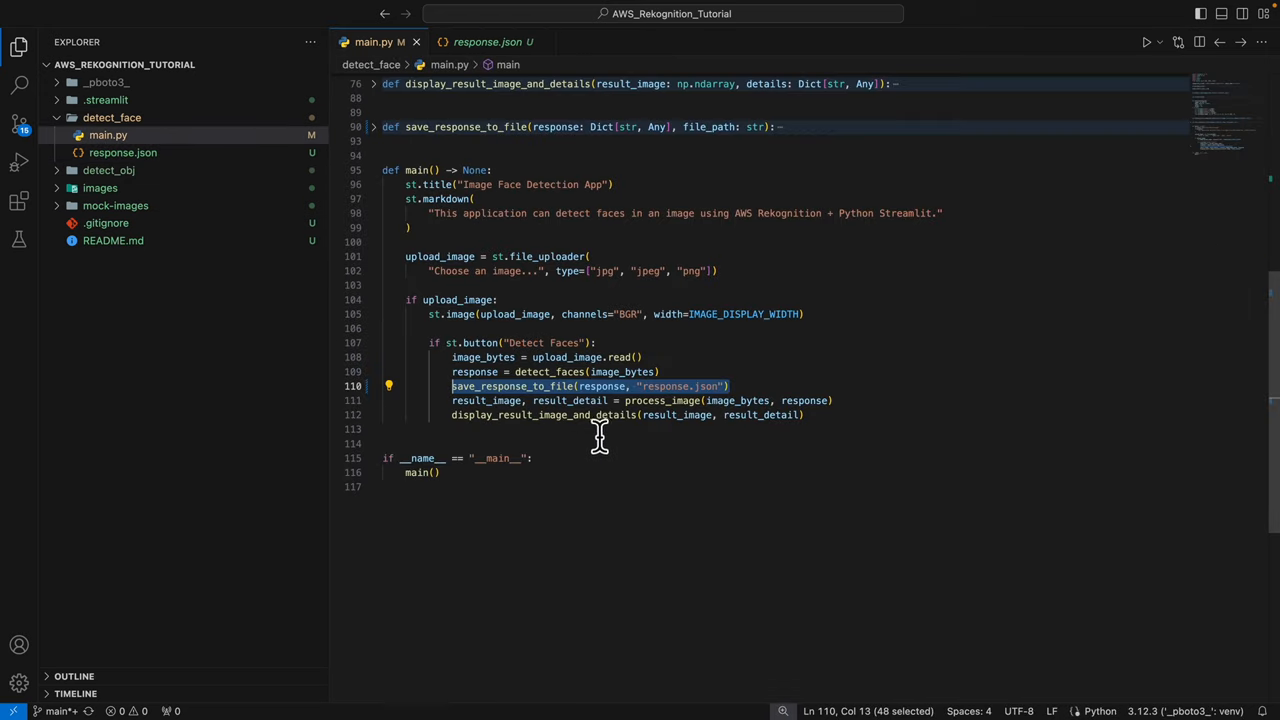
pyautogui.moveTo(748, 414)
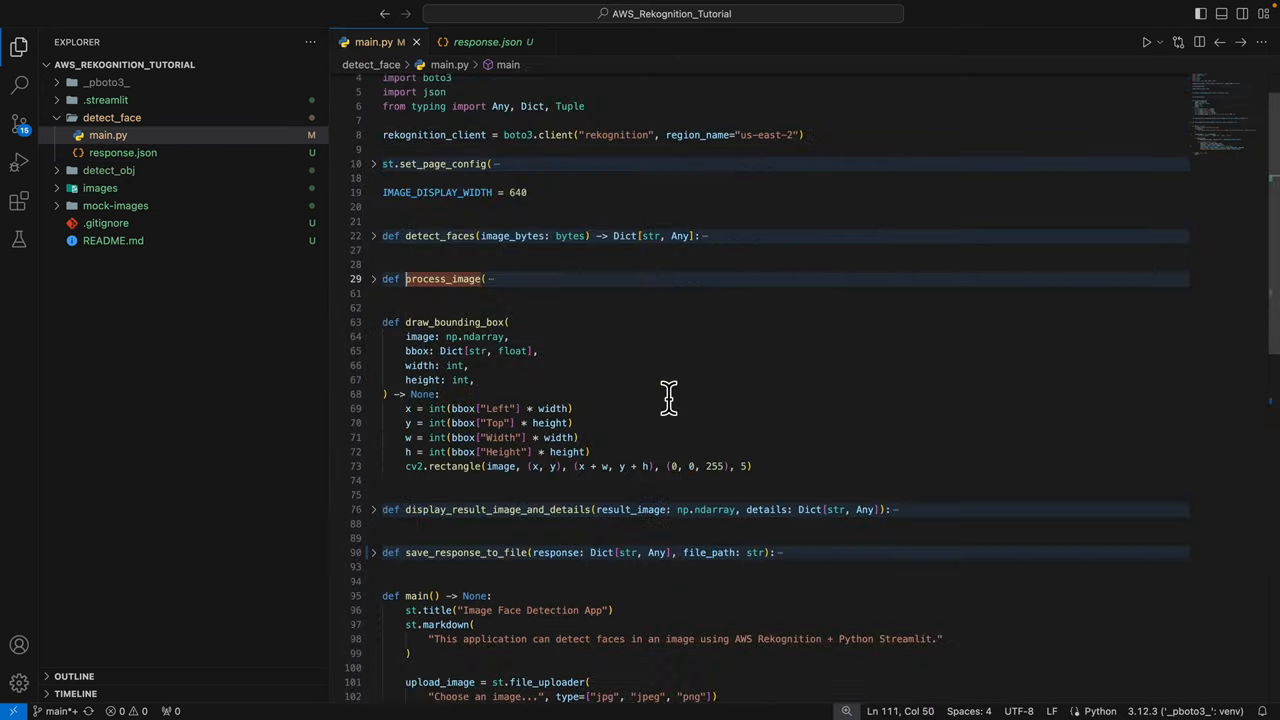
# Step: Expand process_image to show its face details extraction and landmark circle drawing
pyautogui.click(372, 278)
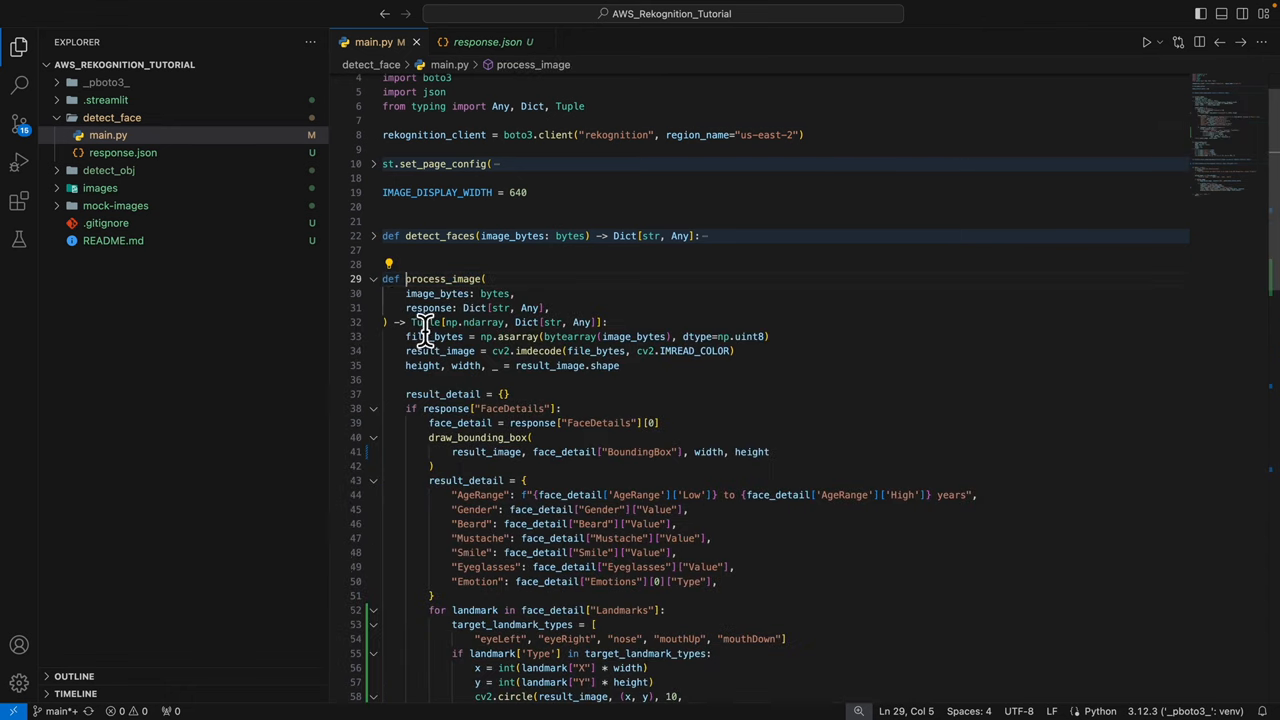
pyautogui.scroll(-3)
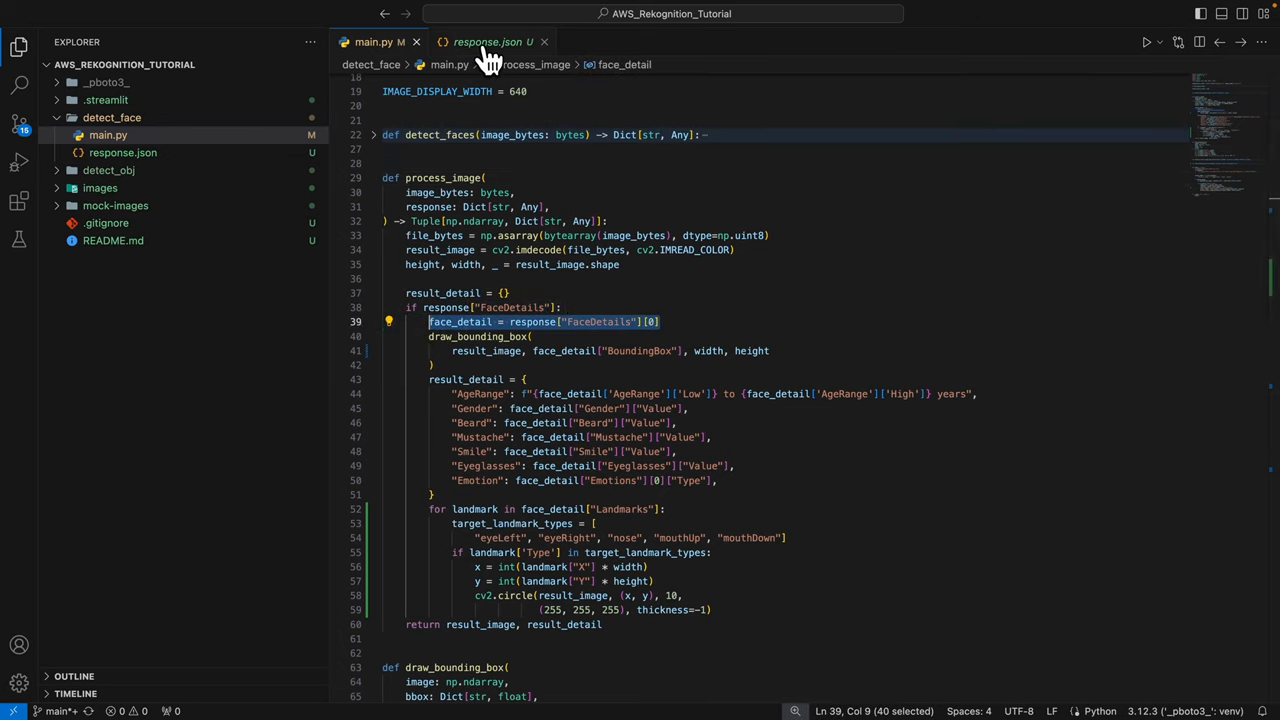
# Step: In response.json, expand FaceDetails to reveal the detected face's bounding box and attributes
pyautogui.click(488, 40)
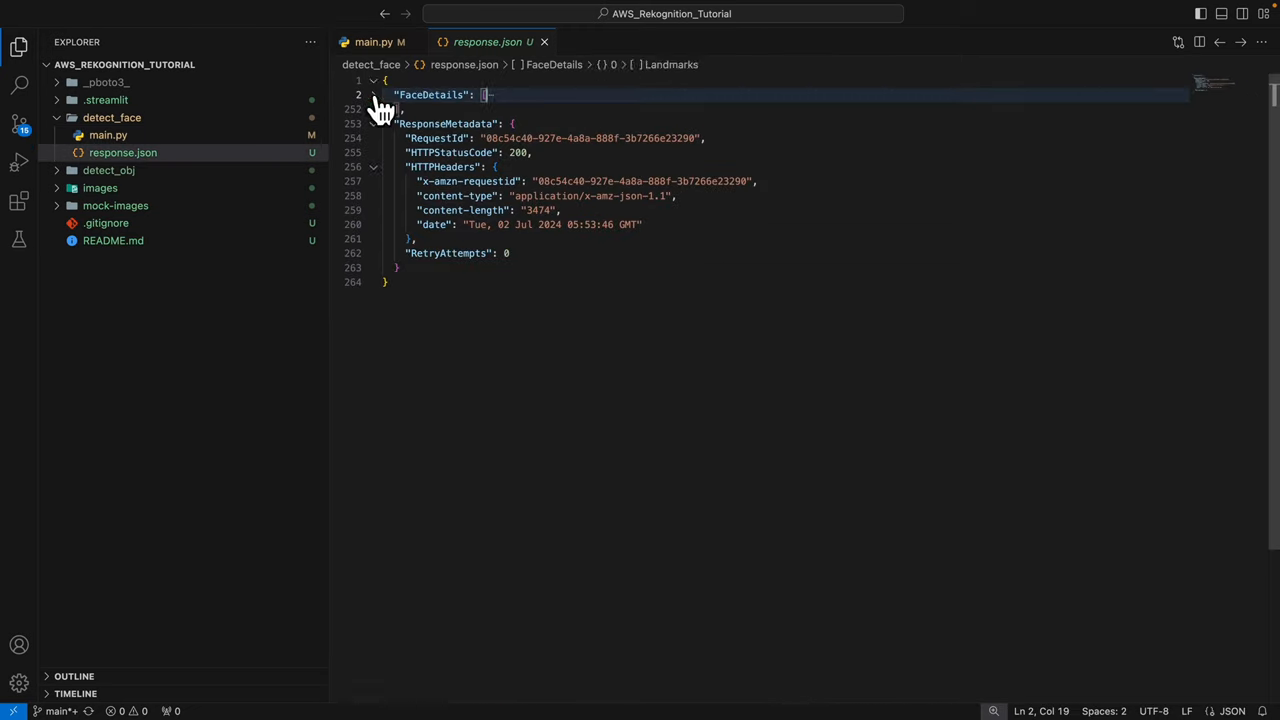
pyautogui.click(372, 96)
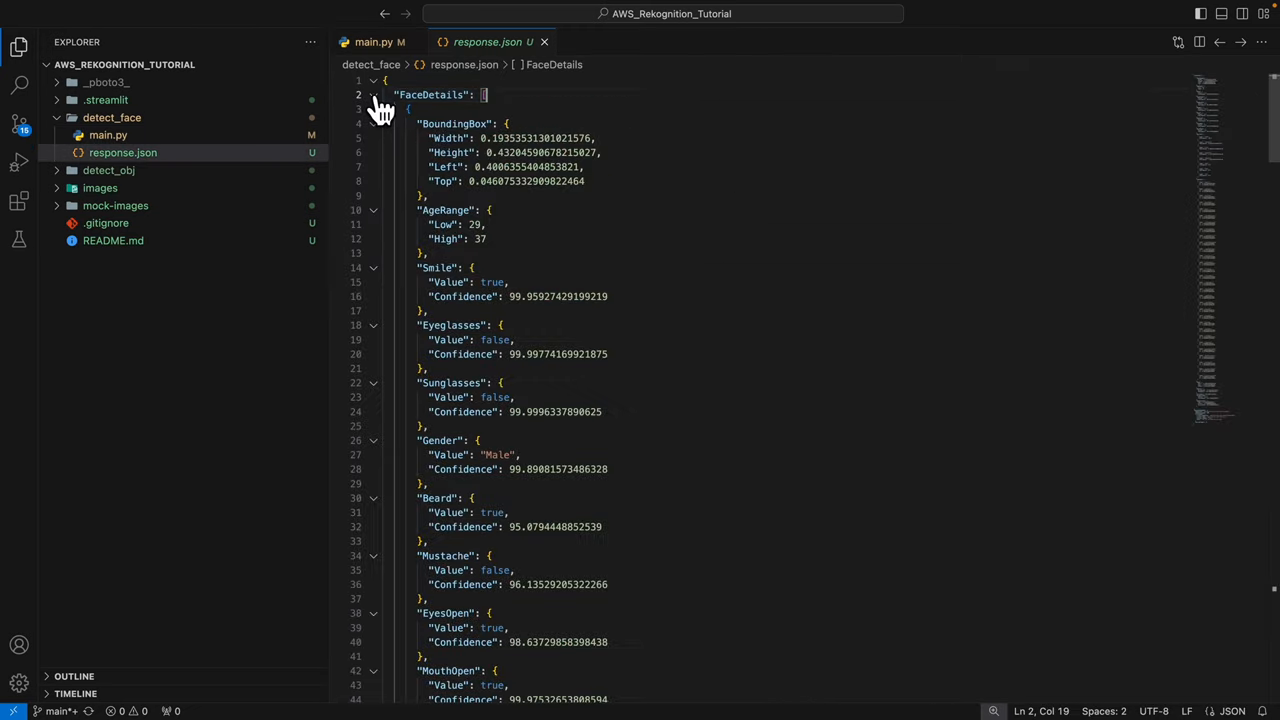
pyautogui.click(372, 108)
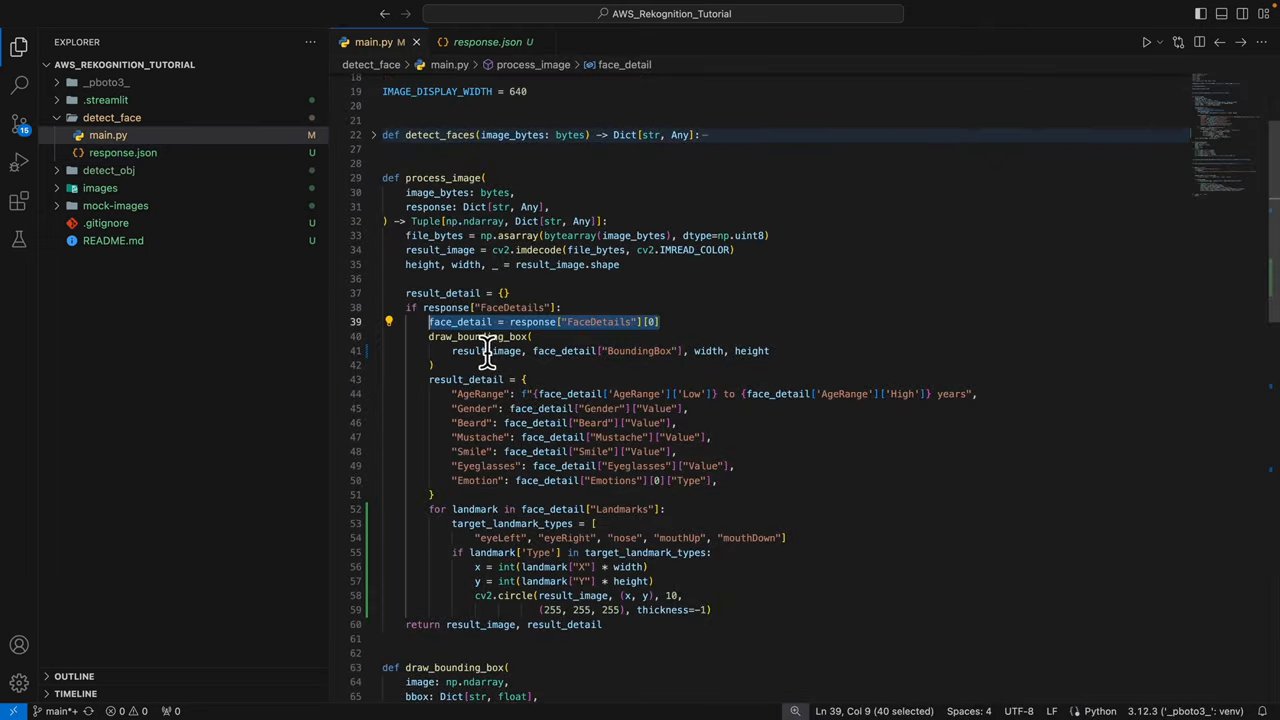
pyautogui.doubleClick(460, 320)
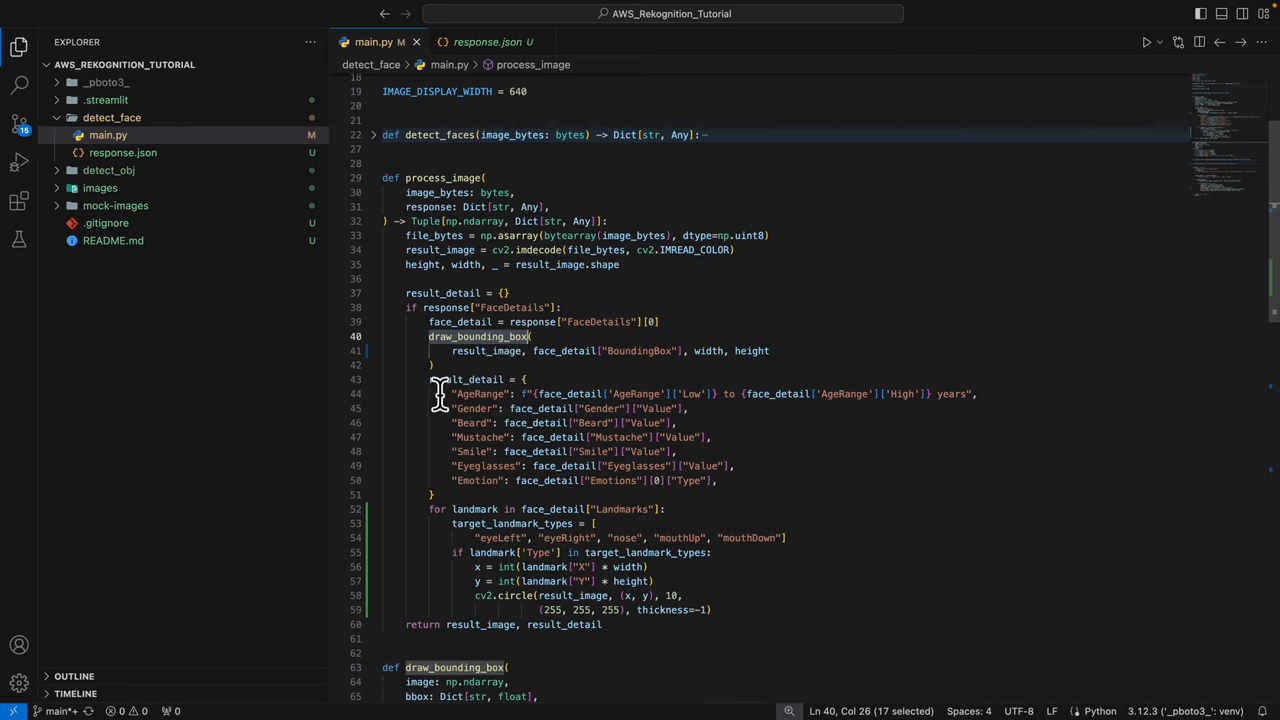
pyautogui.moveTo(428, 380); pyautogui.dragTo(432, 496)
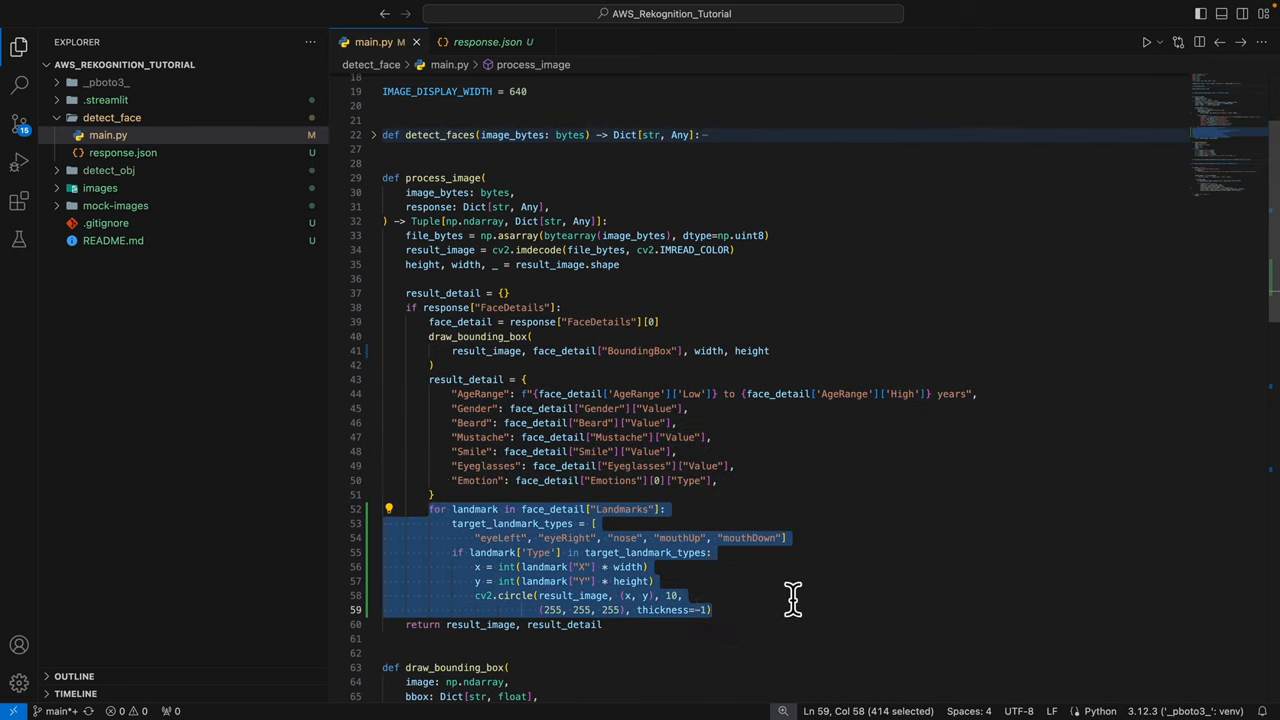
pyautogui.click(488, 40)
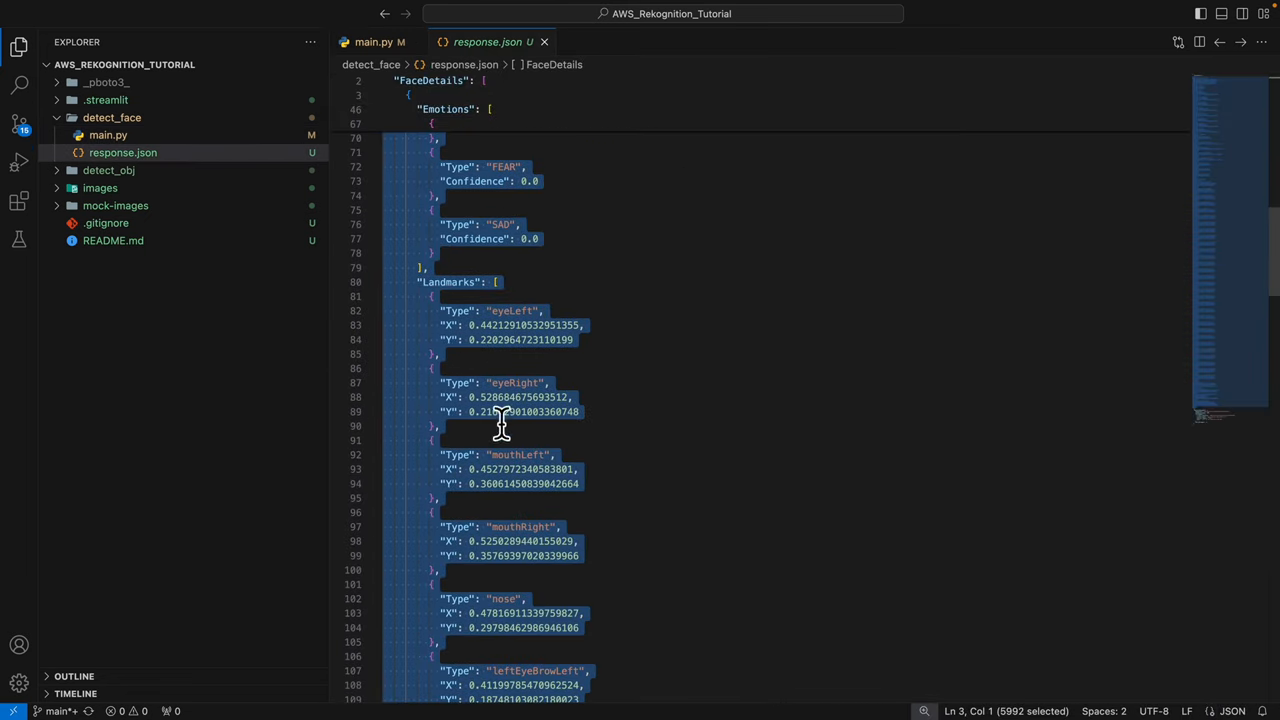
pyautogui.moveTo(372, 42)
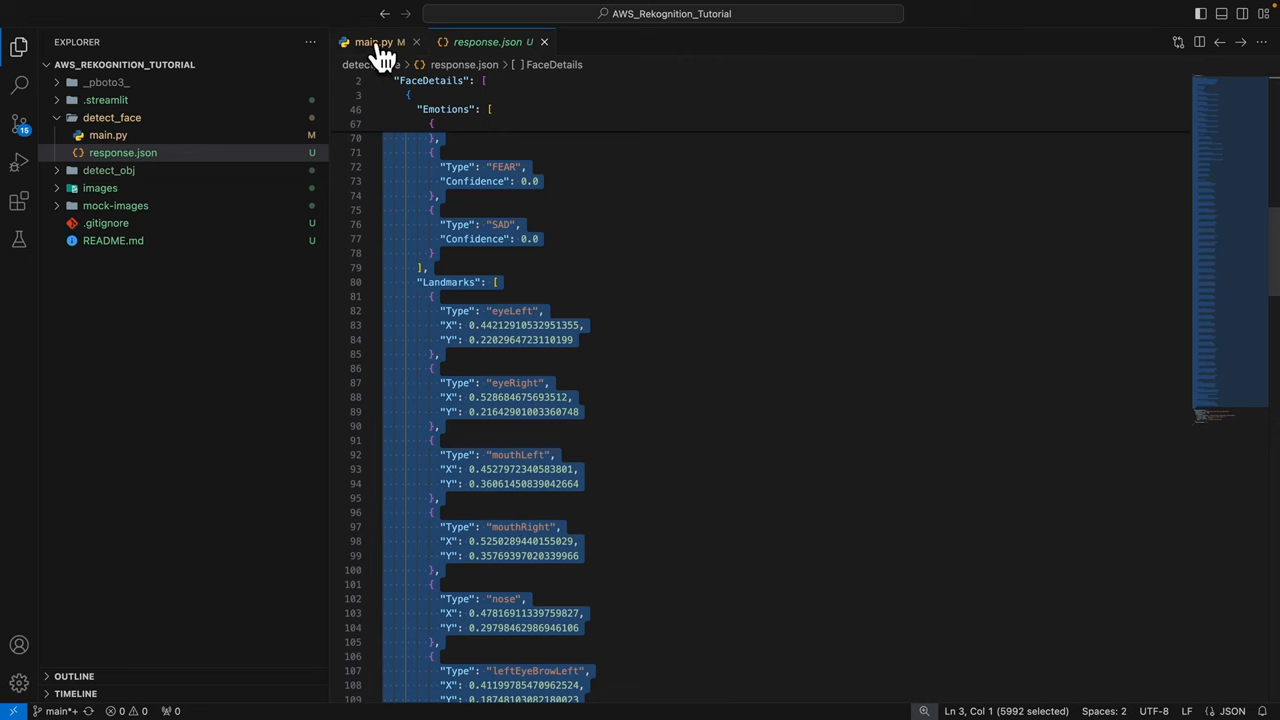
pyautogui.click(372, 42)
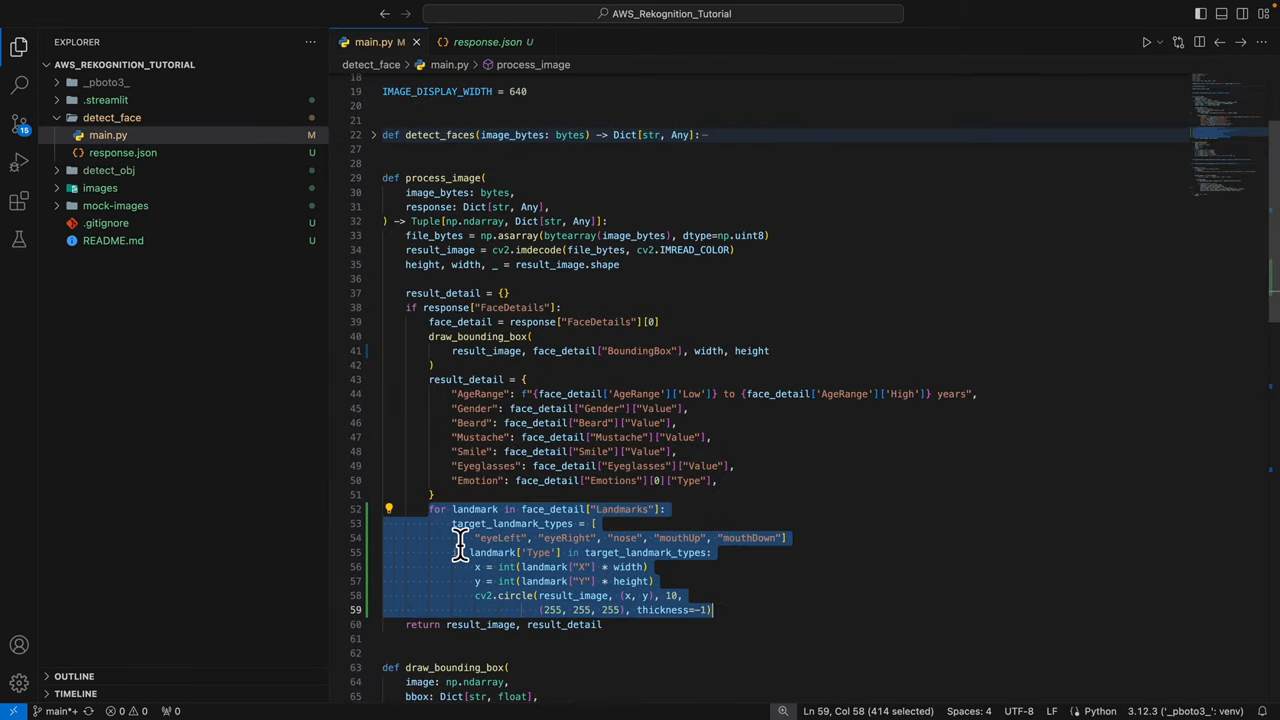
pyautogui.moveTo(480, 580)
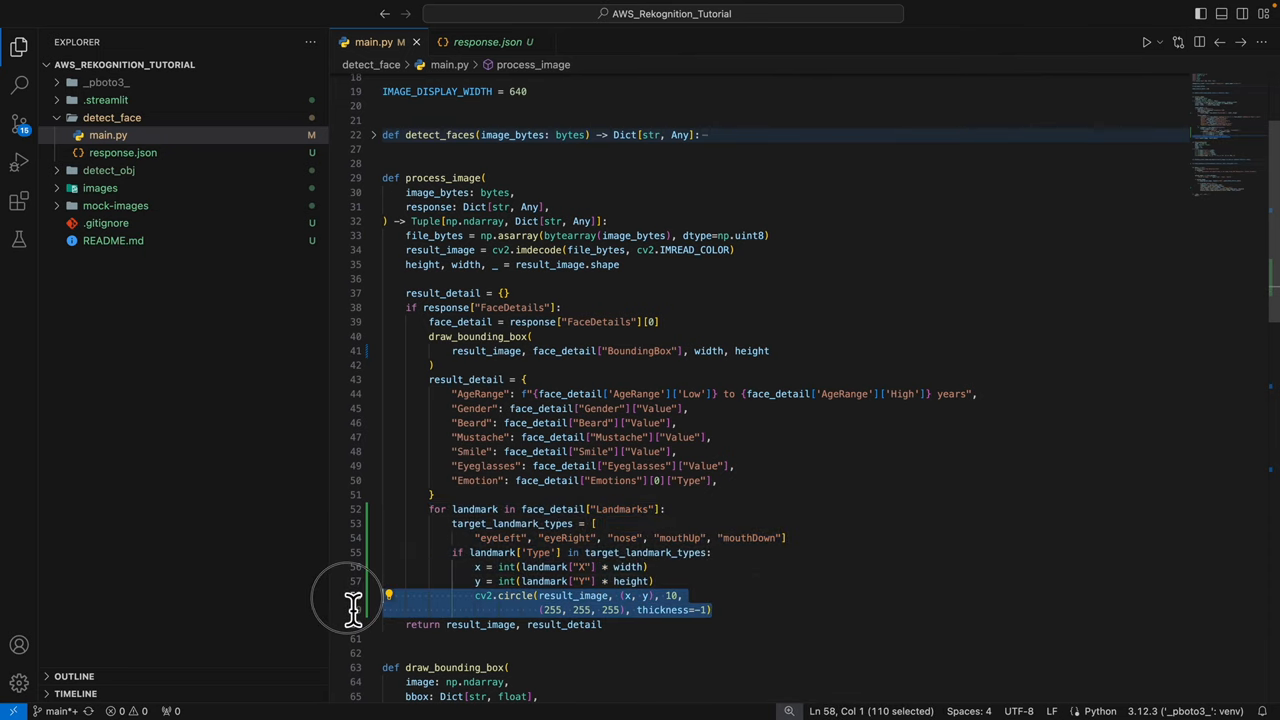
pyautogui.moveTo(770, 610)
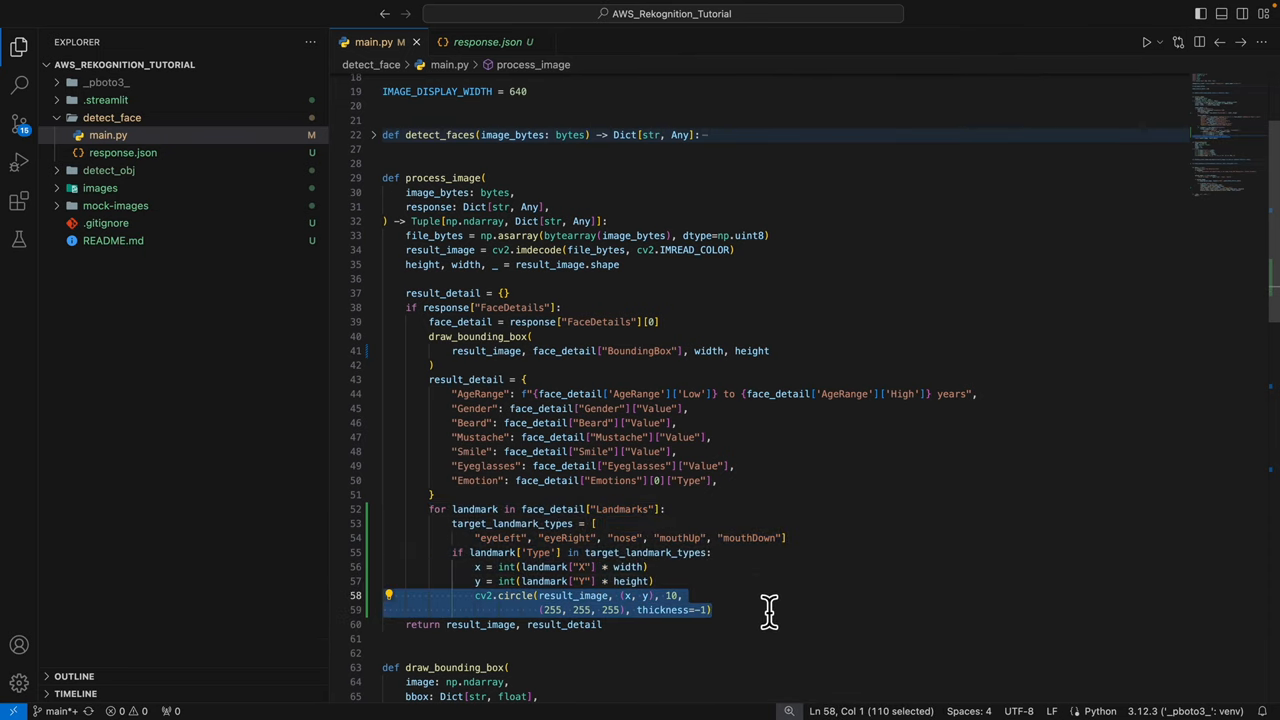
pyautogui.moveTo(484, 638)
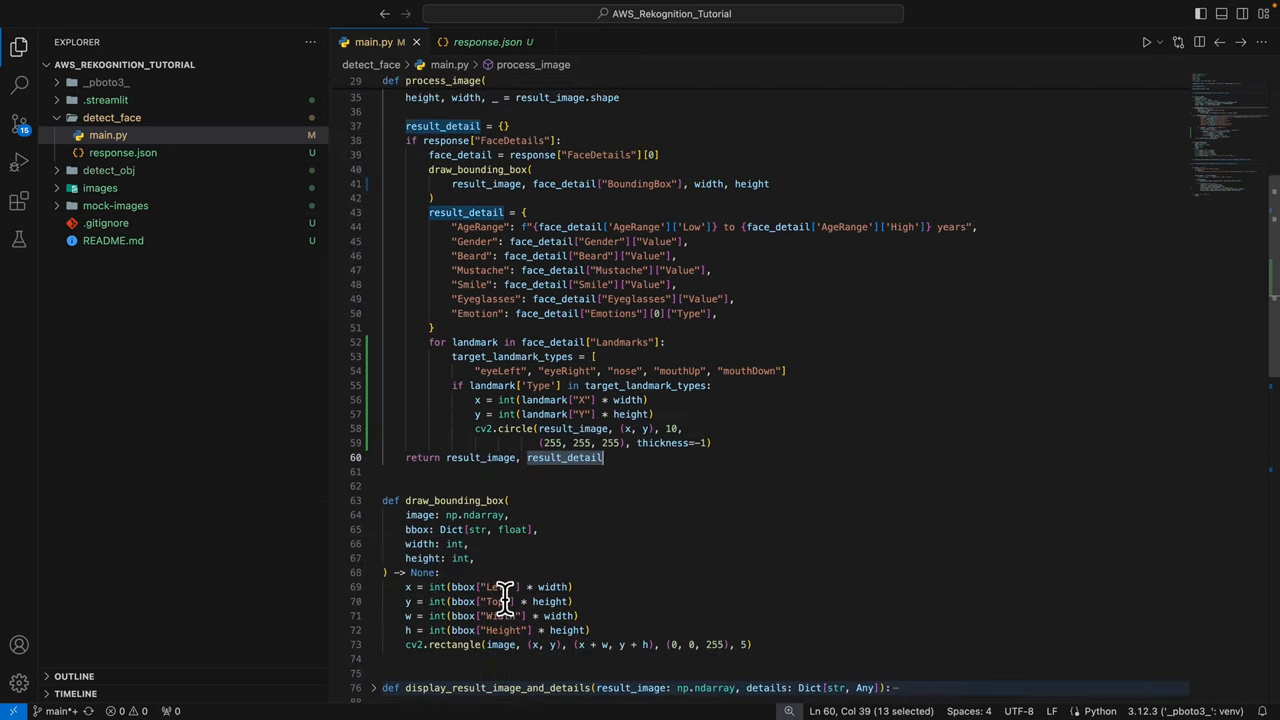
pyautogui.scroll(-3)
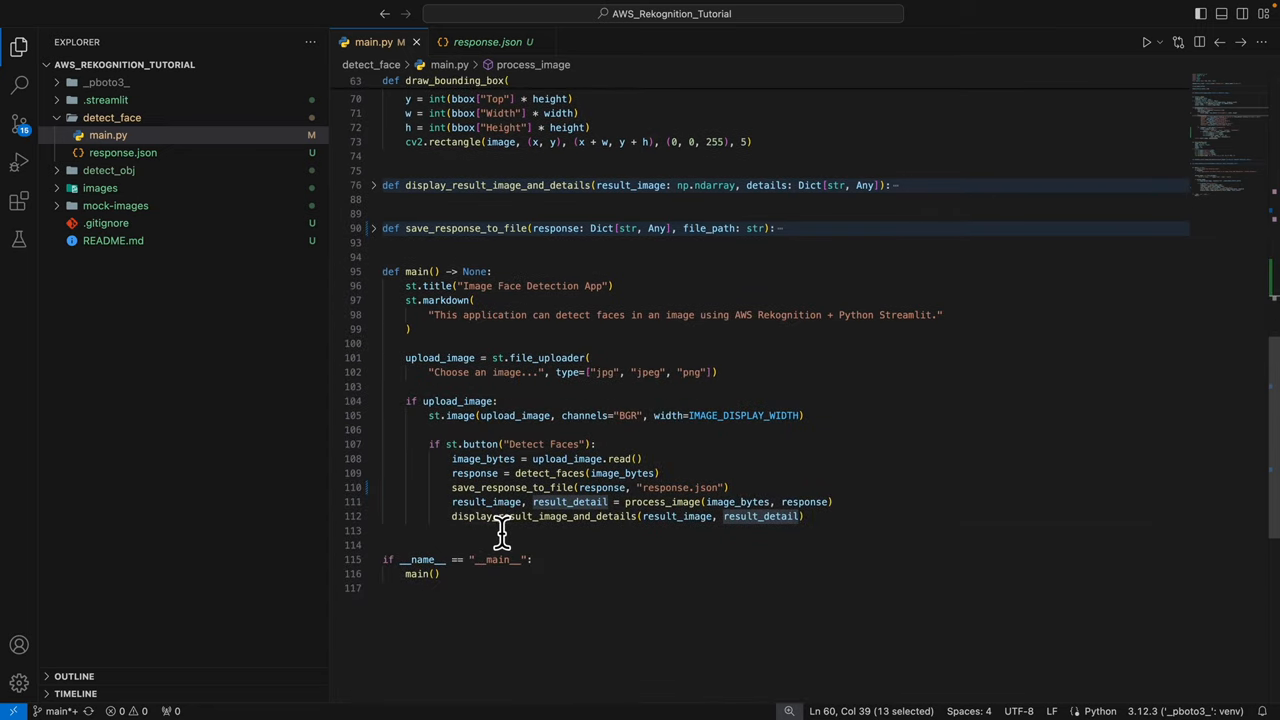